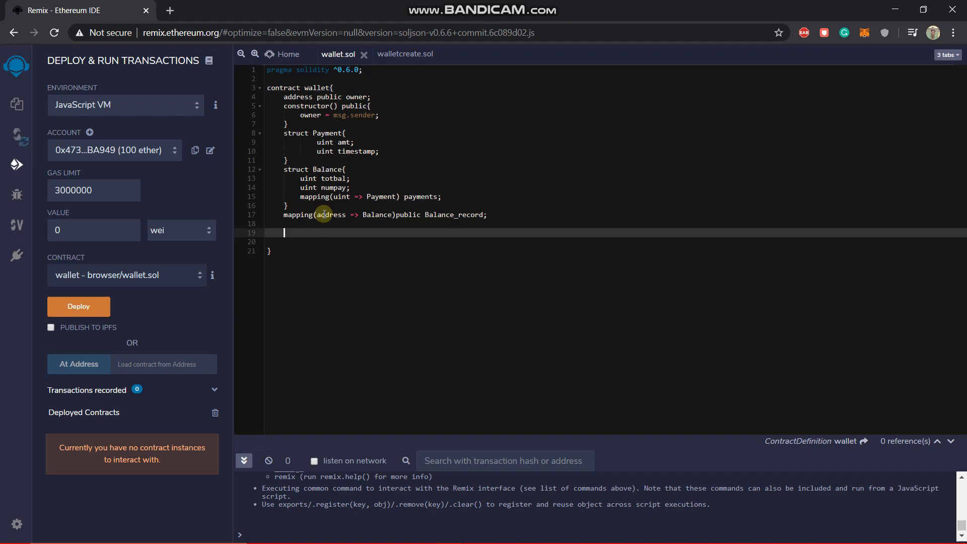
# Type the declaration 'function sendmoney()' on line 19 of wallet.sol
pyautogui.write('function')
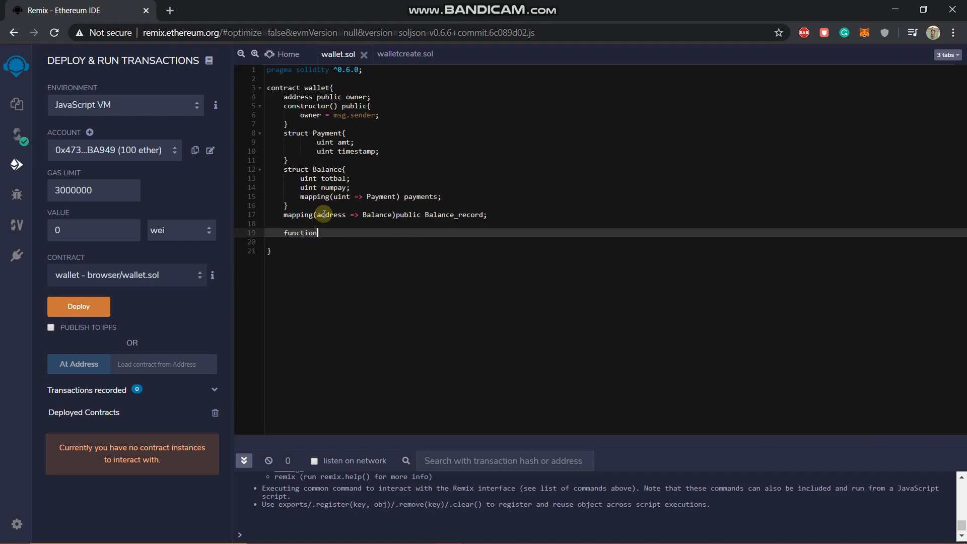
pyautogui.write('send')
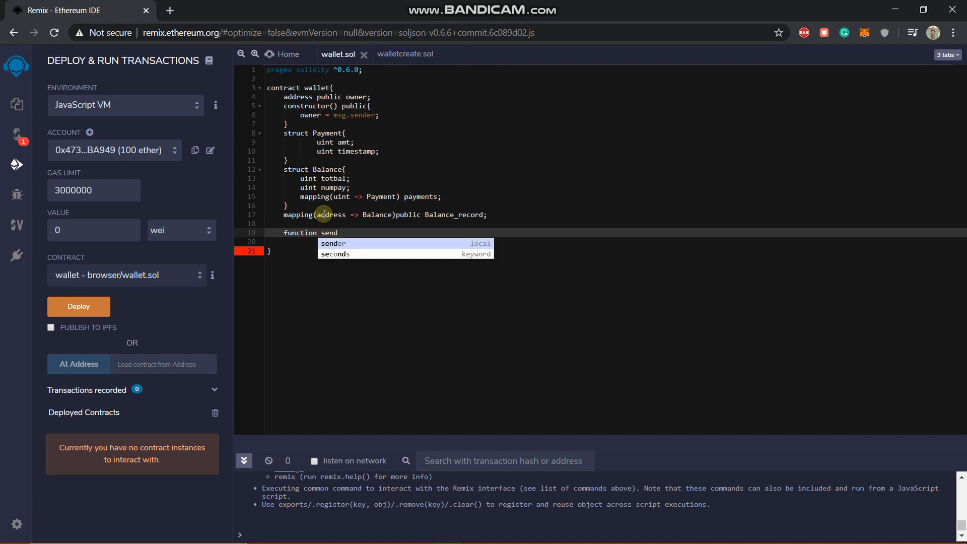
pyautogui.write('mone')
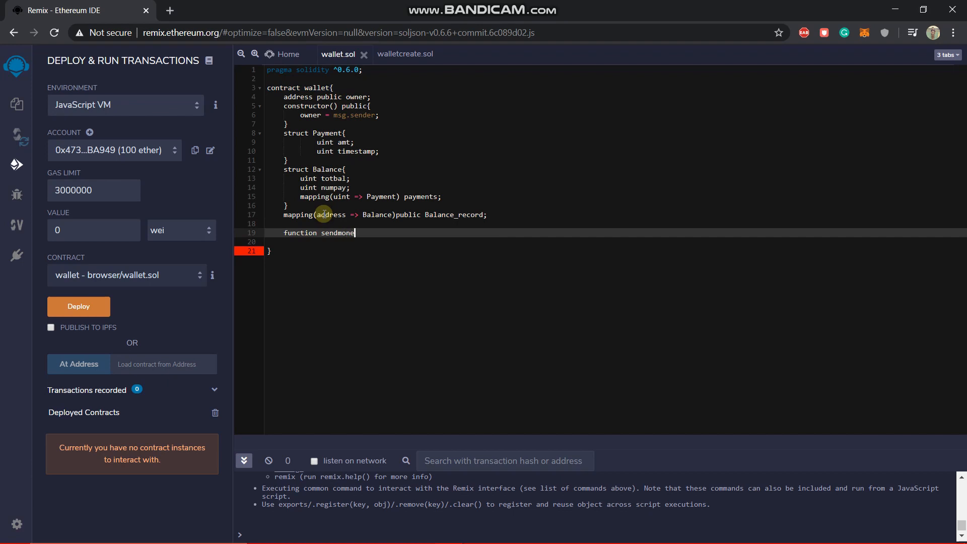
pyautogui.write('y(')
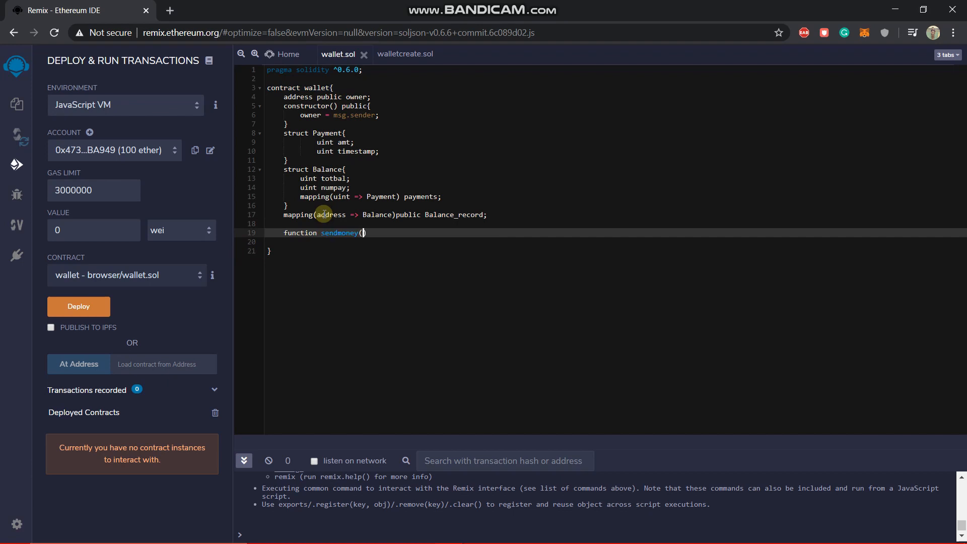
pyautogui.write('(')
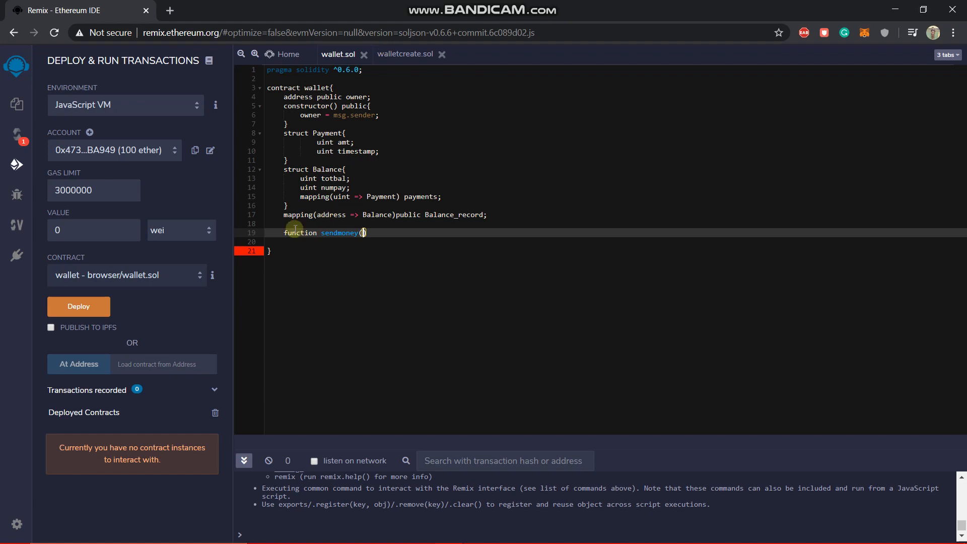
pyautogui.moveTo(333, 222)
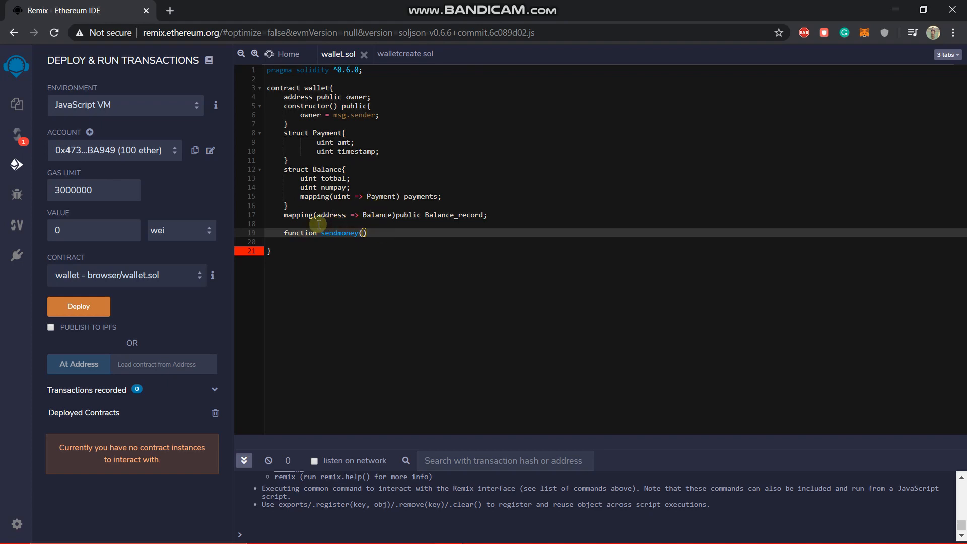
pyautogui.moveTo(453, 269)
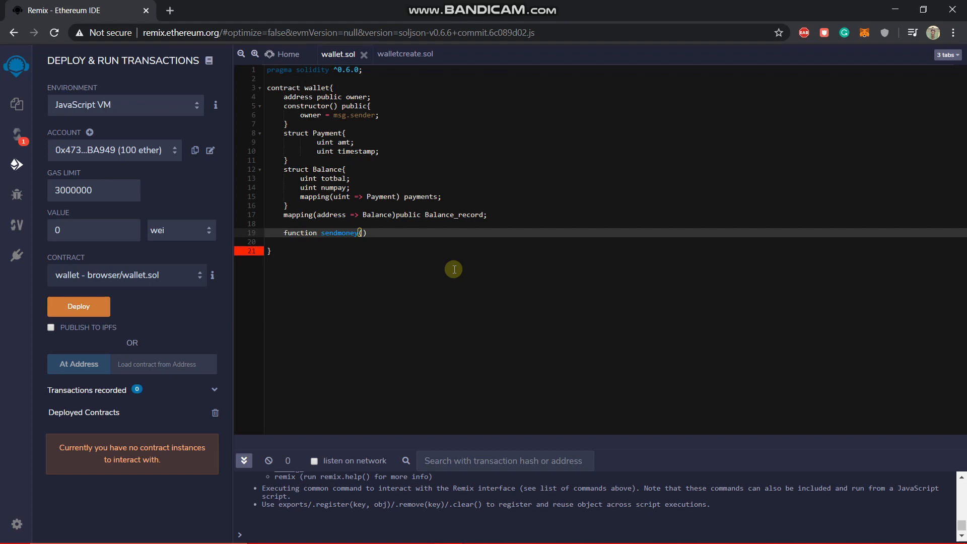
# Declare sendmoney as public payable with braces, and place the cursor in its body
pyautogui.write('public pa')
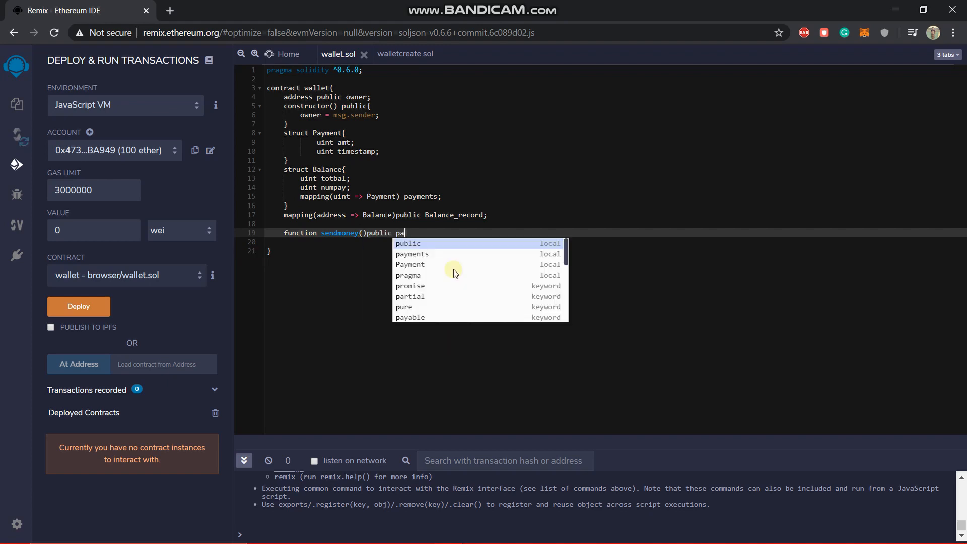
pyautogui.write('ybl')
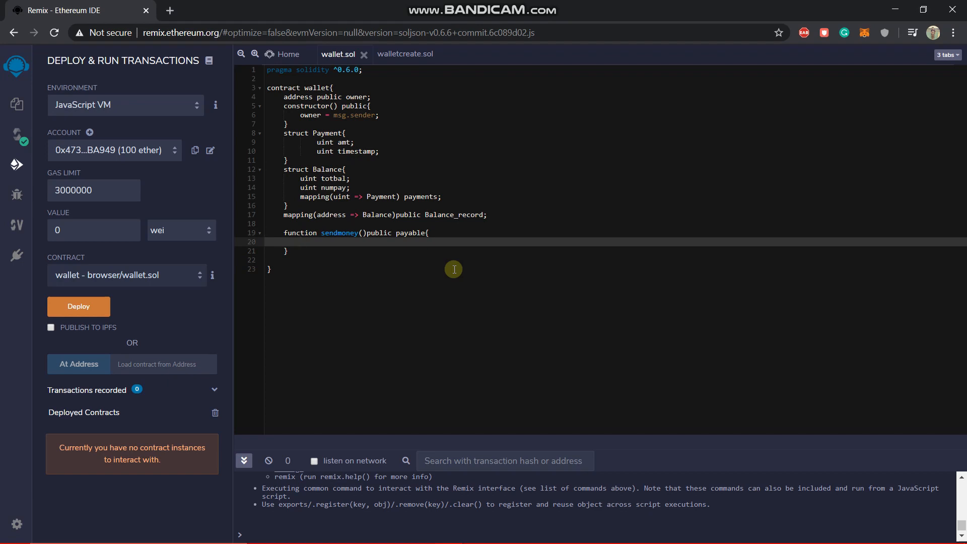
pyautogui.click(300, 241)
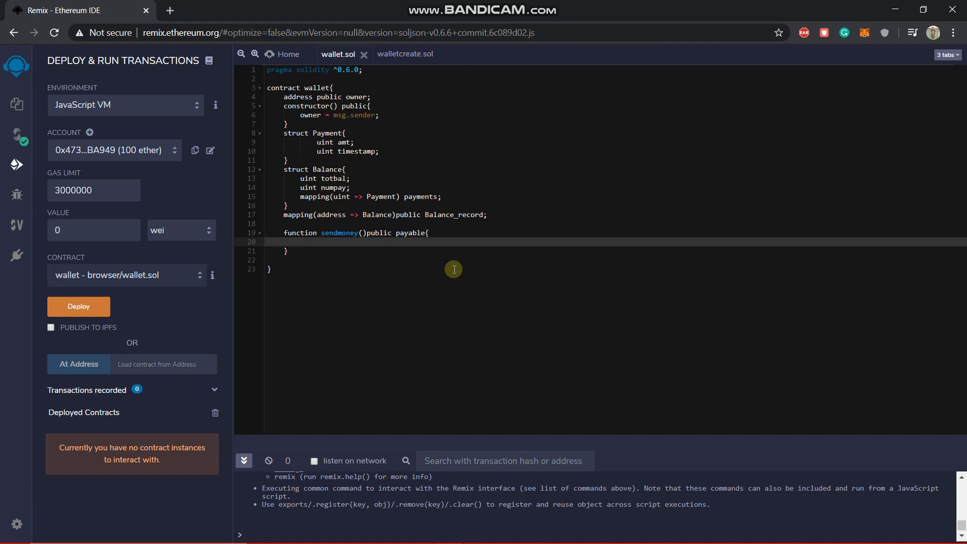
# Type a lowercase 'balance' and then erase it
pyautogui.write('ba')
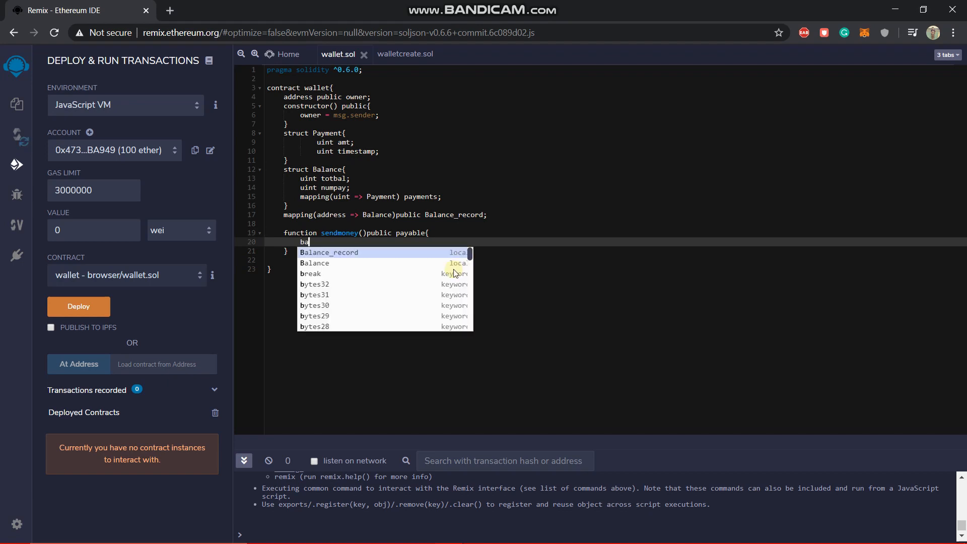
pyautogui.write('lance')
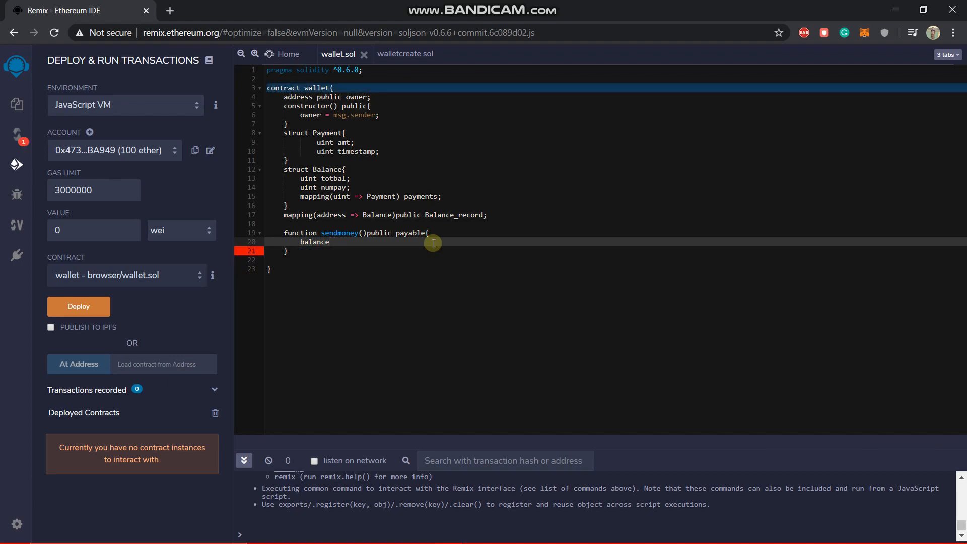
pyautogui.click(329, 242)
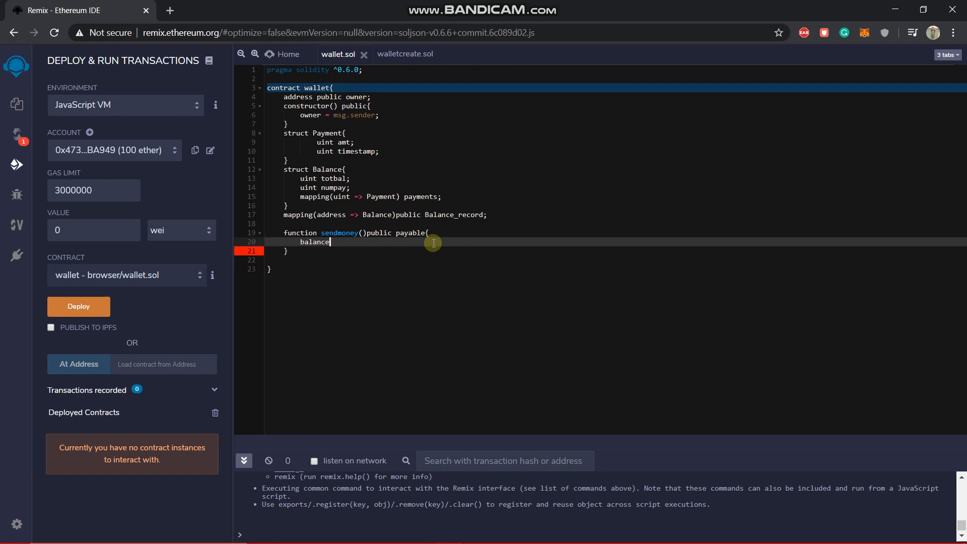
pyautogui.press('Backspace')
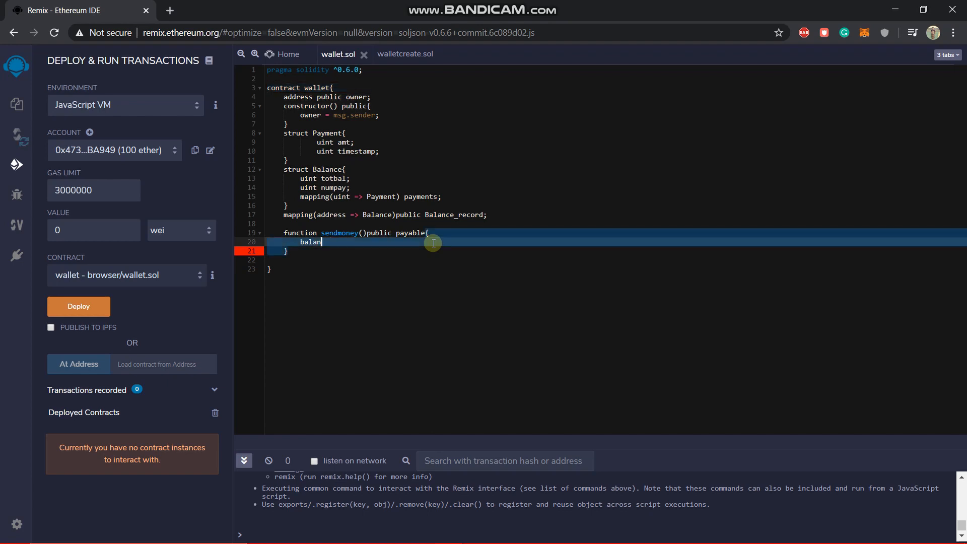
pyautogui.press('Backspace')
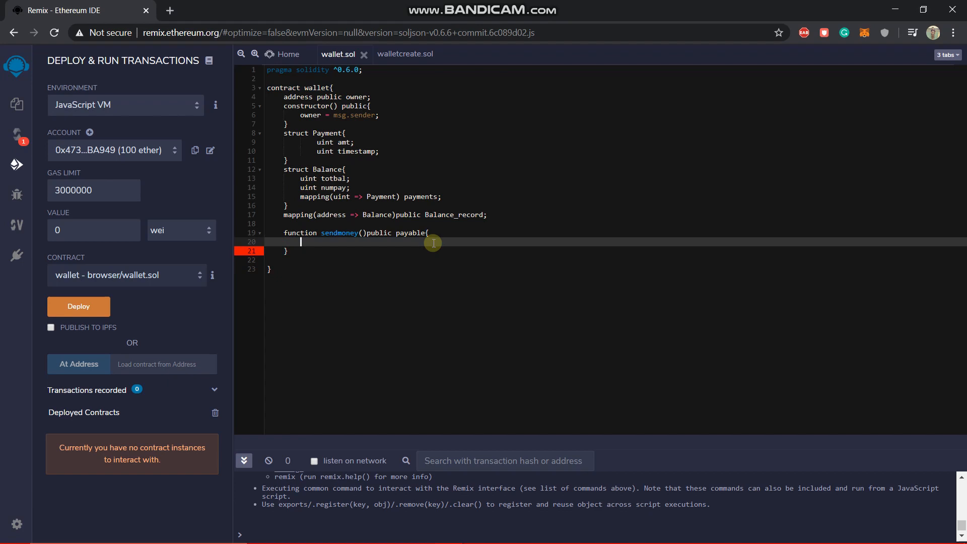
# Write Balance_record[msg.sender], autocompleting the mapping name
pyautogui.write('Baln')
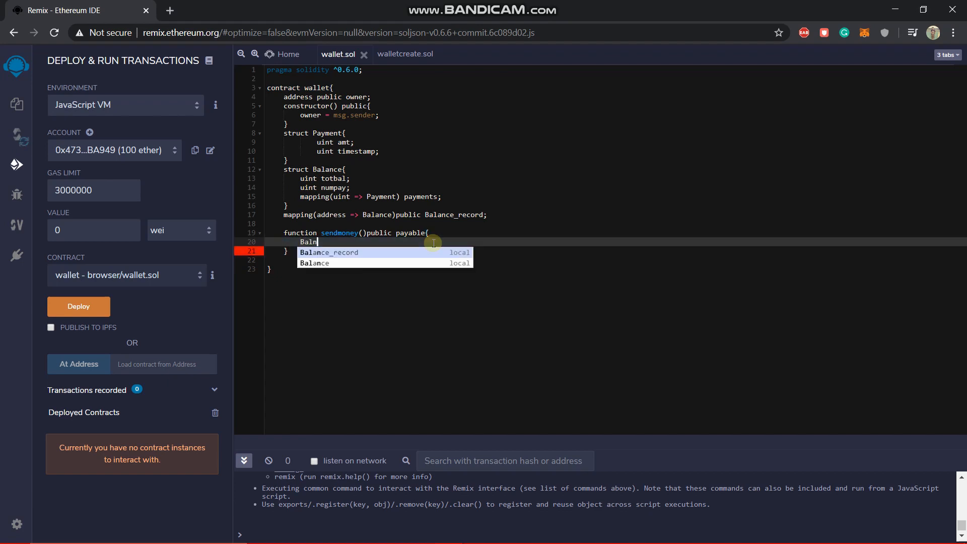
pyautogui.write('ance')
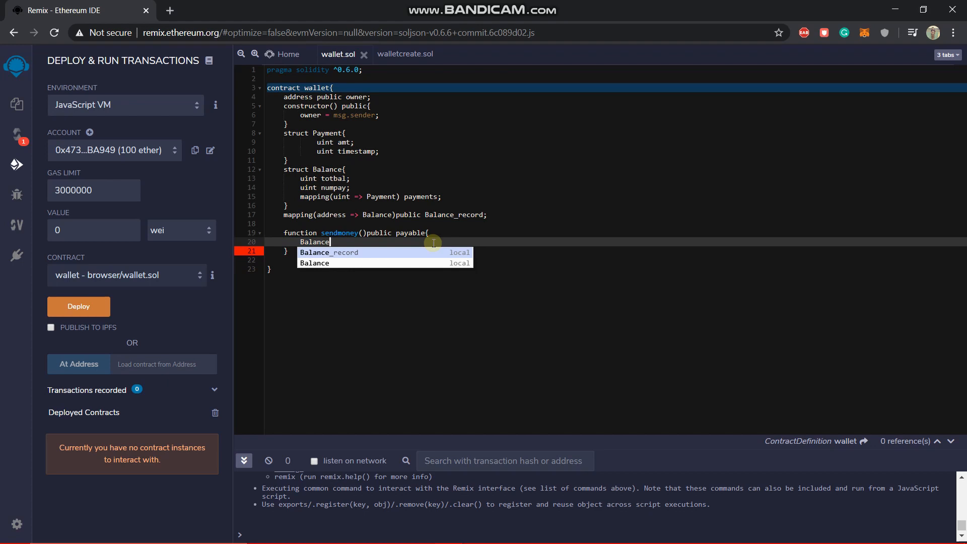
pyautogui.write('_rec')
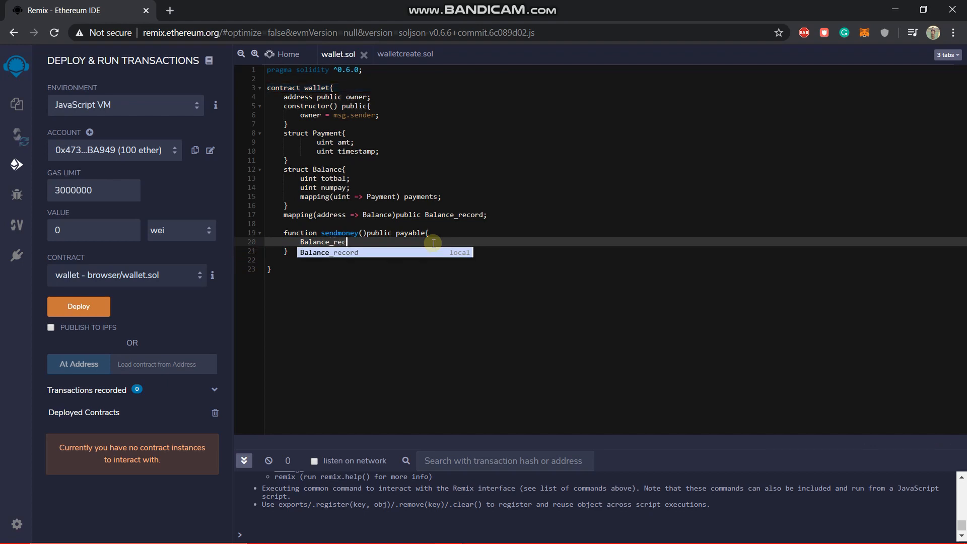
pyautogui.press('Tab')
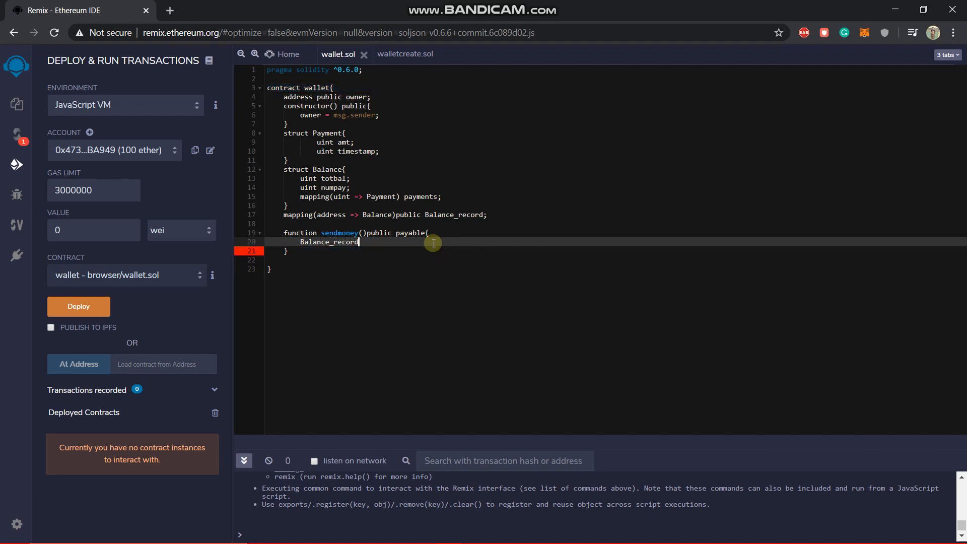
pyautogui.write('[]')
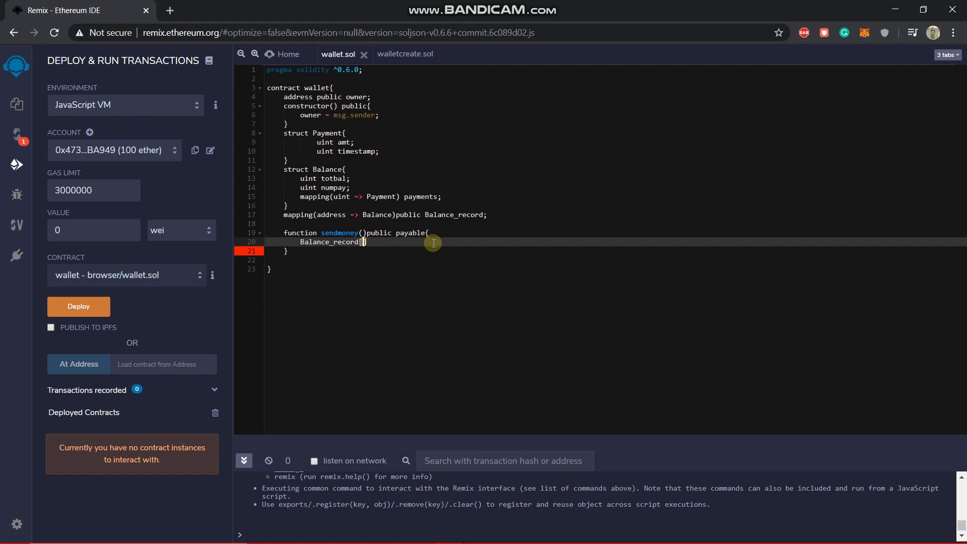
pyautogui.write('ms')
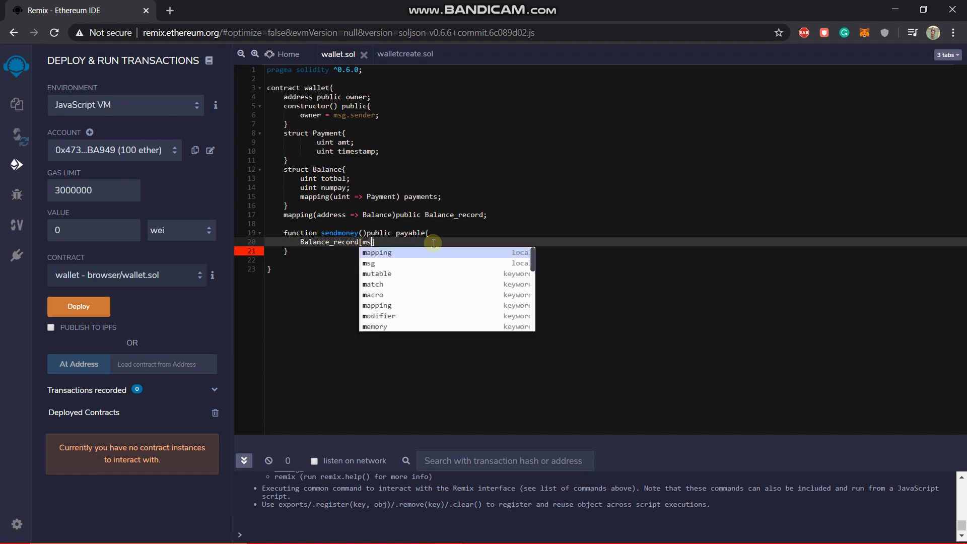
pyautogui.write('g.send')
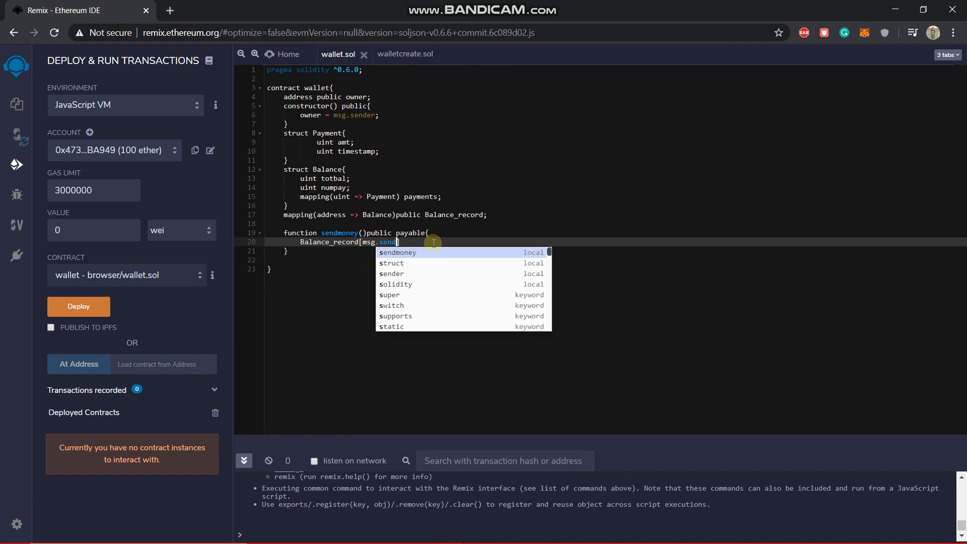
pyautogui.write('ender')
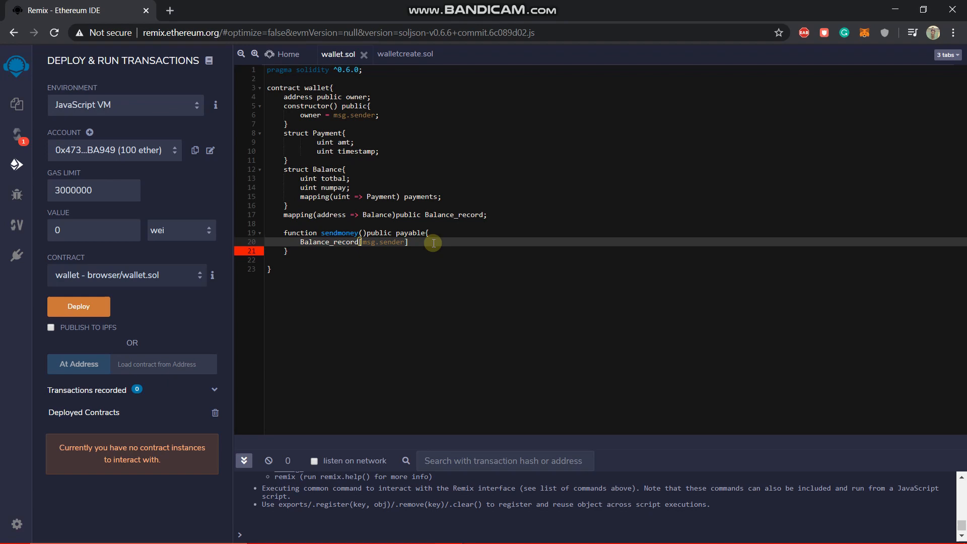
pyautogui.moveTo(382, 172)
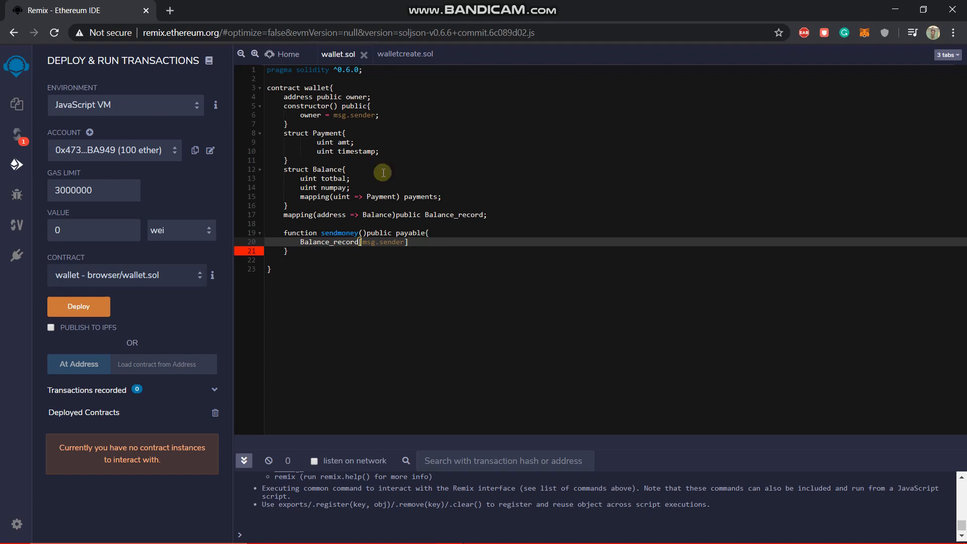
pyautogui.moveTo(426, 259)
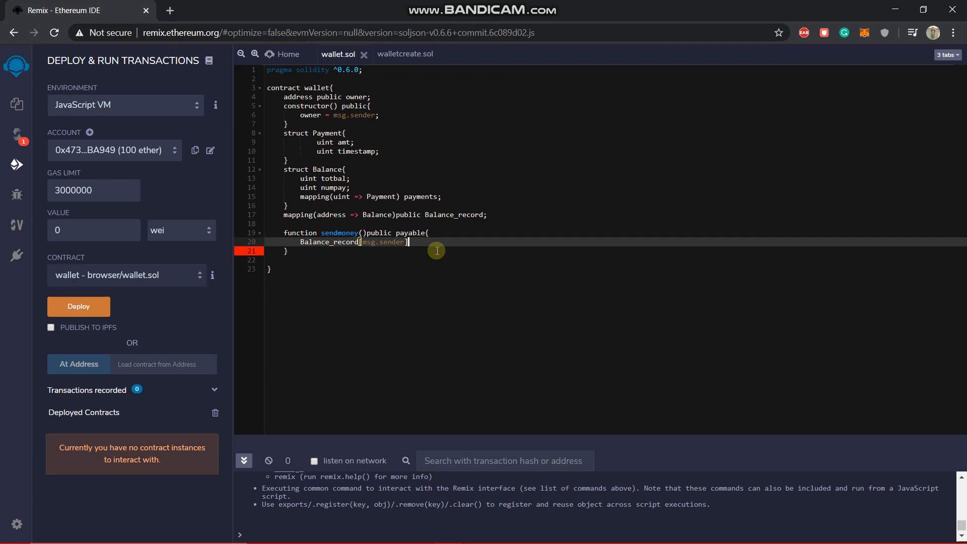
pyautogui.moveTo(428, 226)
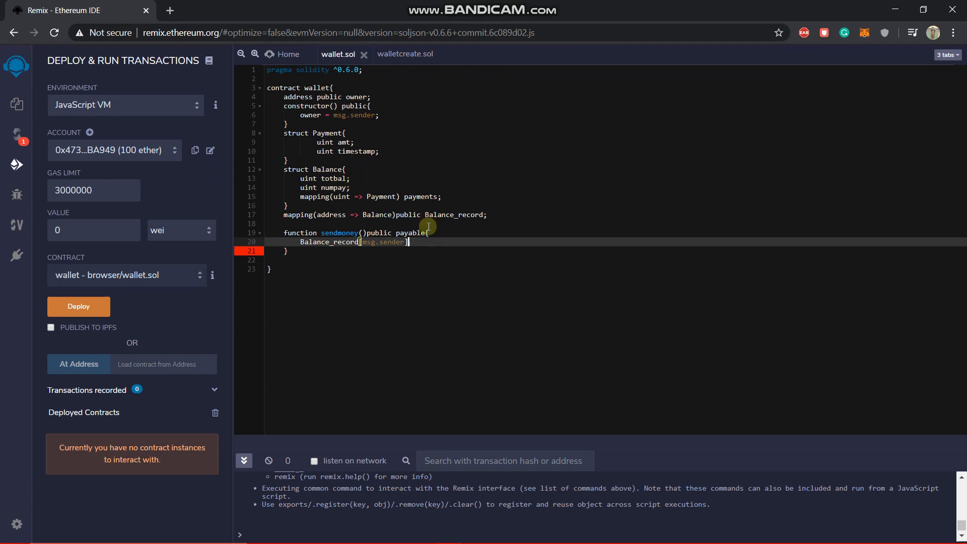
pyautogui.moveTo(538, 247)
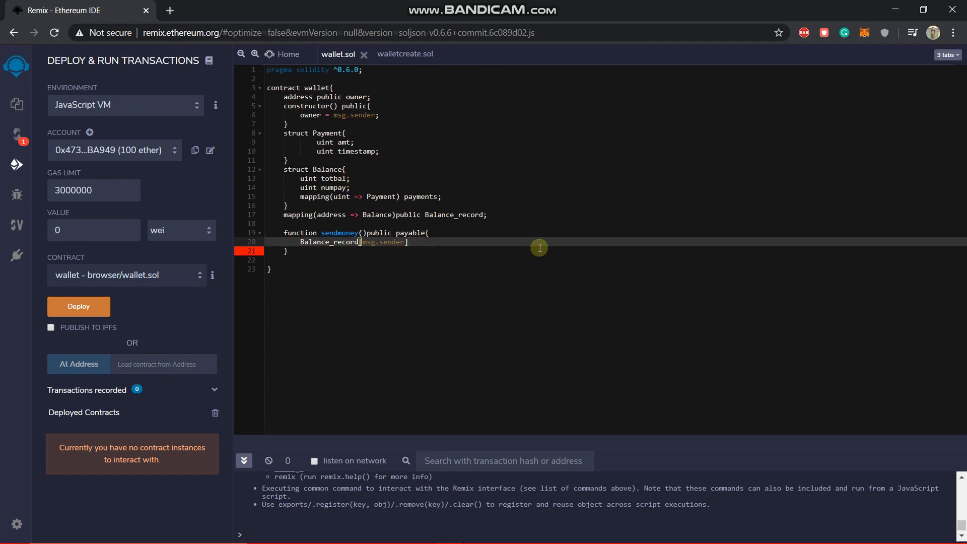
# Complete line 20 as Balance_record[msg.sender].totbal += msg.value; with a new line after
pyautogui.write('.totbal')
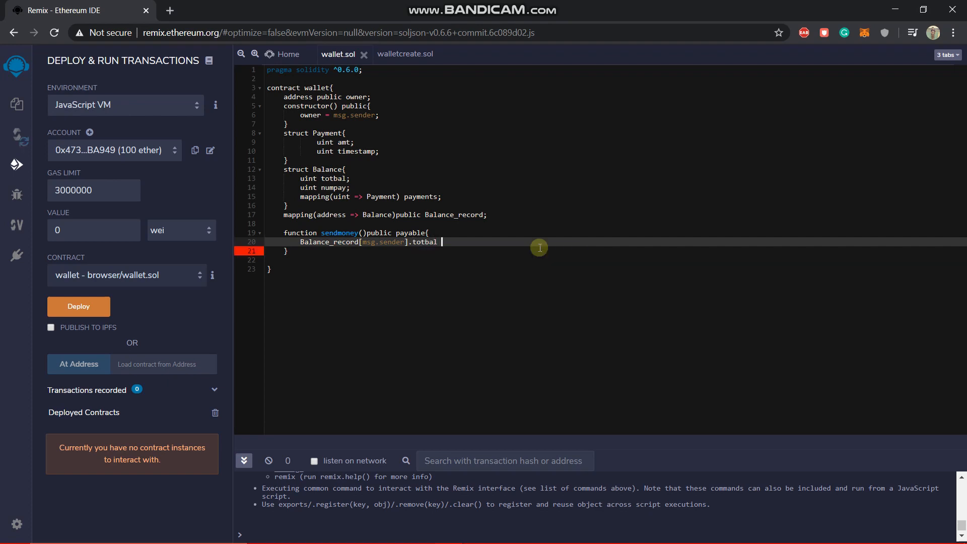
pyautogui.write('+ =')
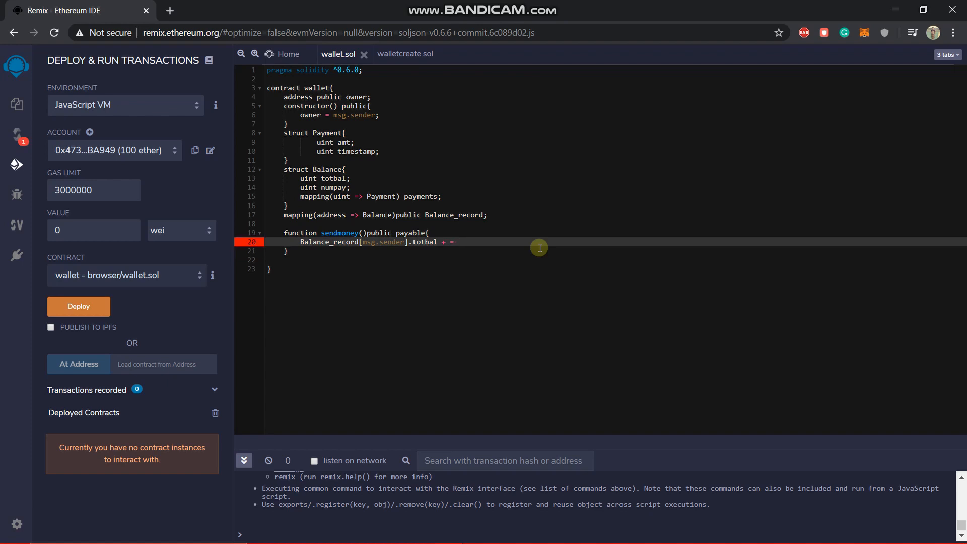
pyautogui.write('msg.')
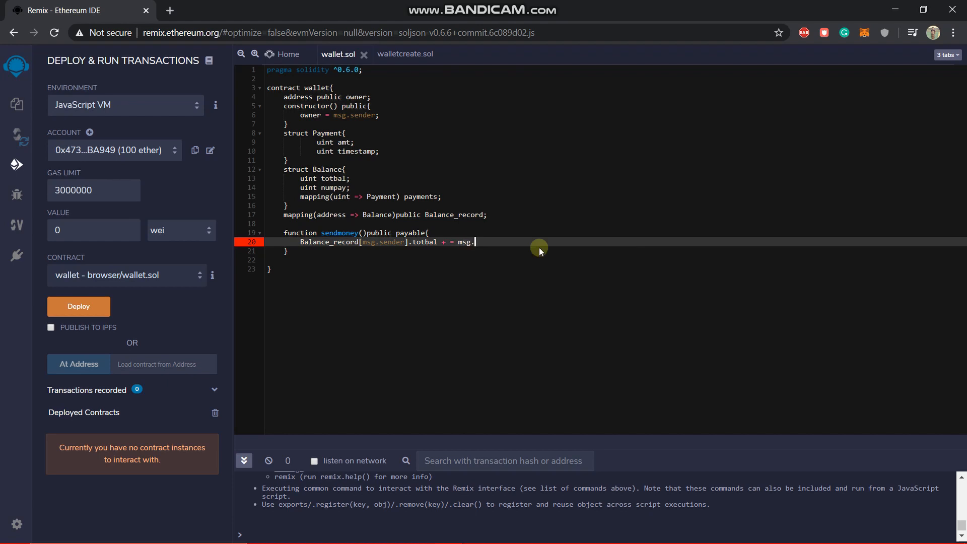
pyautogui.write('value;')
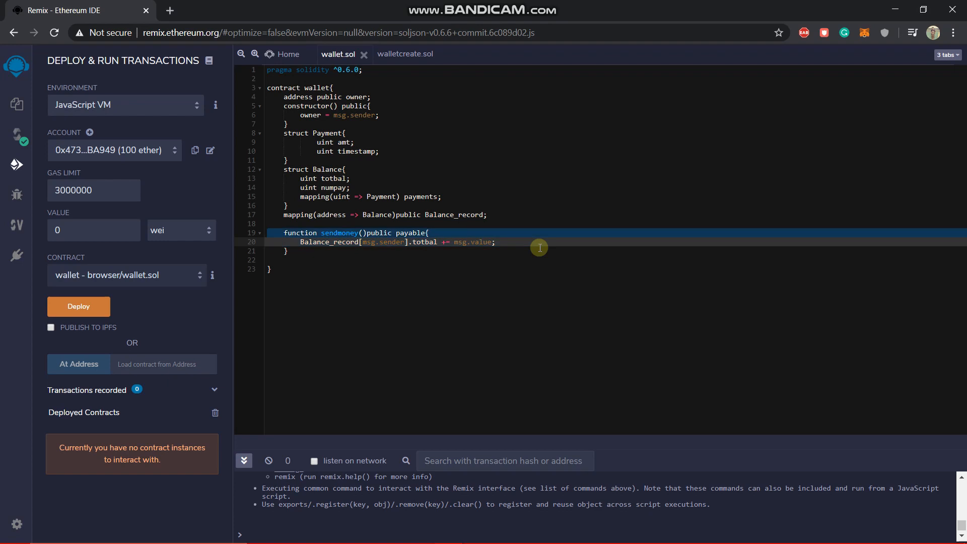
pyautogui.press('enter')
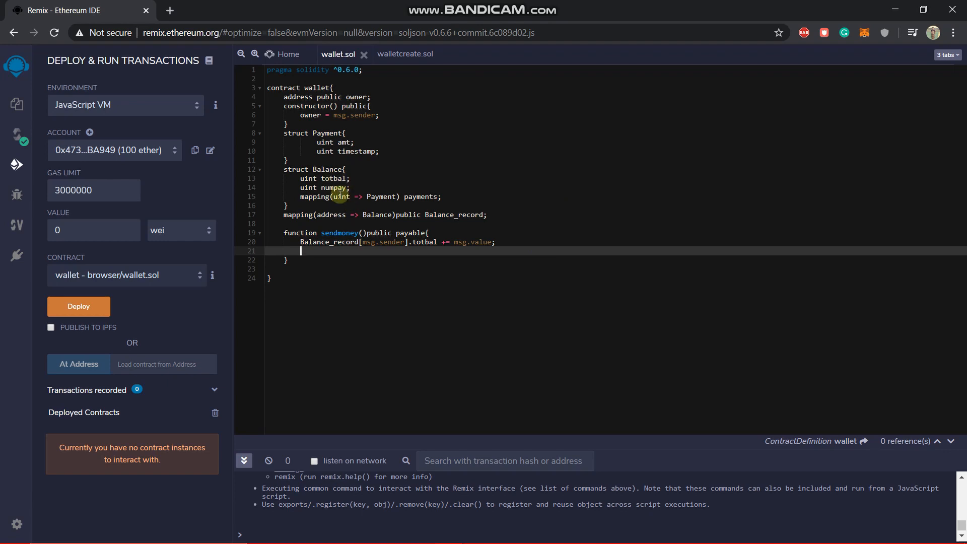
pyautogui.moveTo(537, 275)
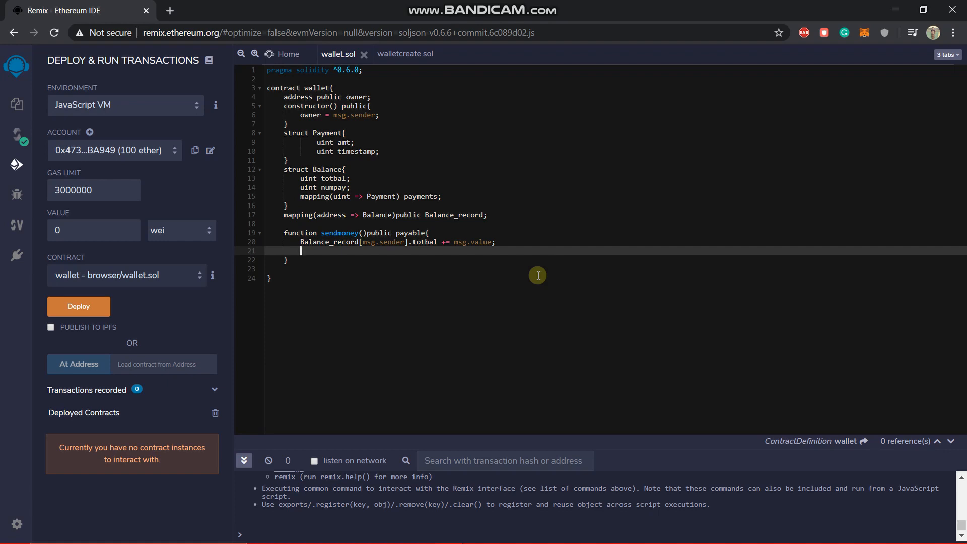
# Type numpay+=1 on line 21 and remove the stray trailing characters
pyautogui.write('numpay')
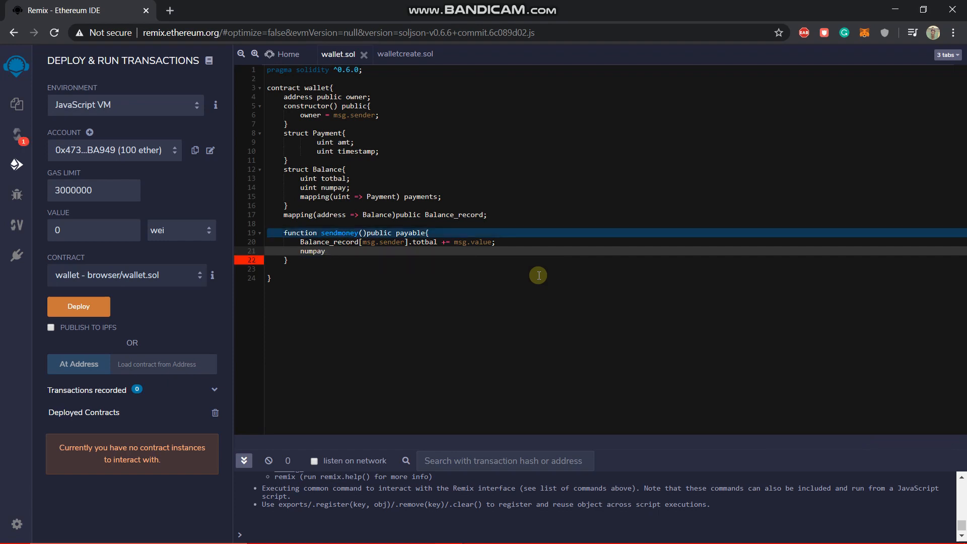
pyautogui.write('+=')
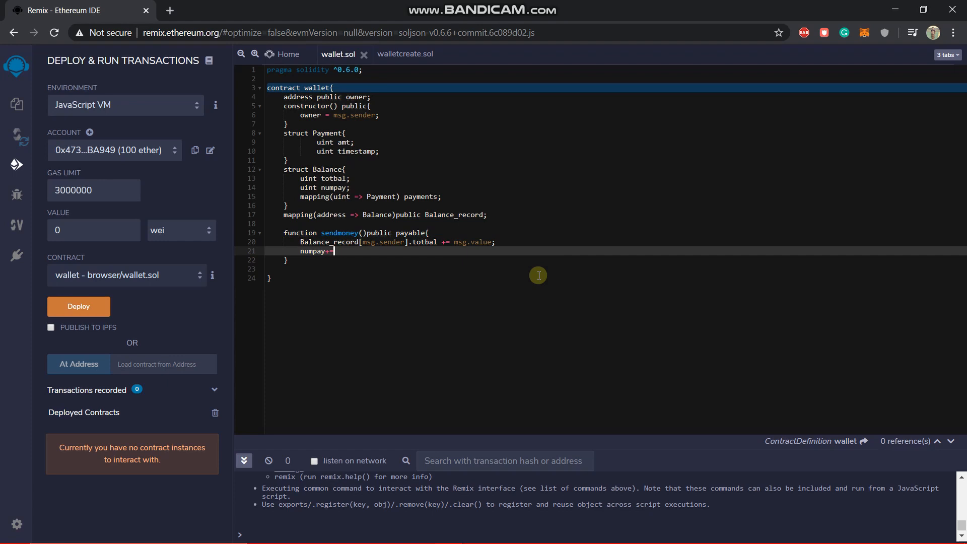
pyautogui.write('1int192')
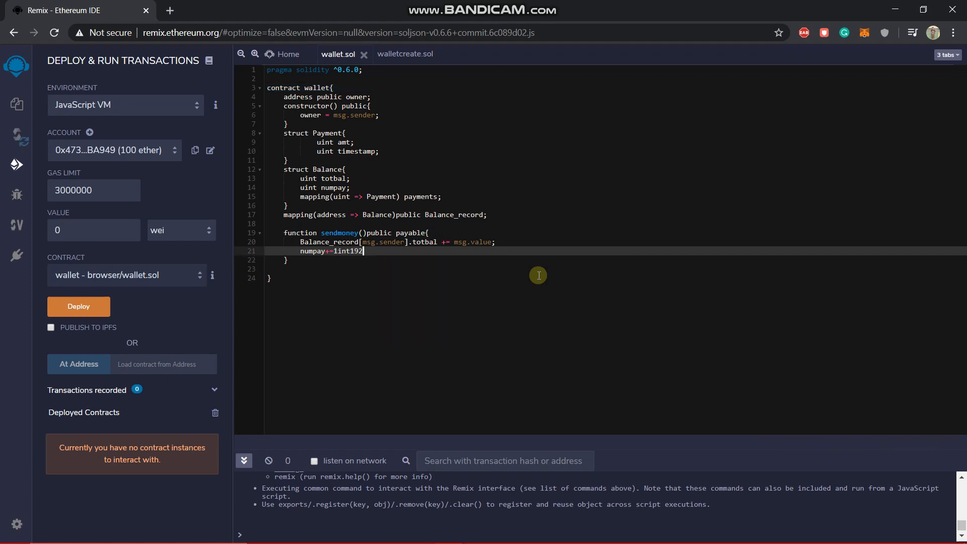
pyautogui.press('BackSpace')
pyautogui.write(';')
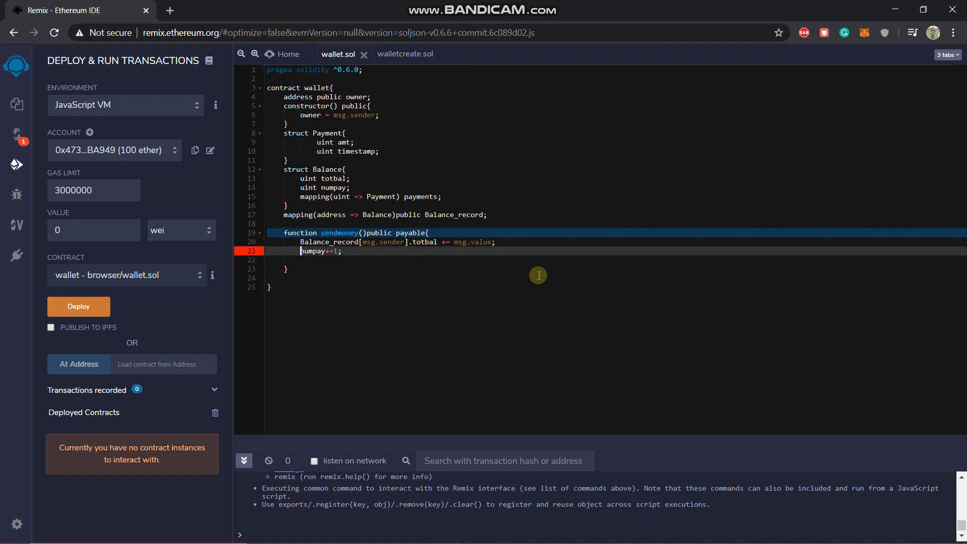
pyautogui.moveTo(298, 241)
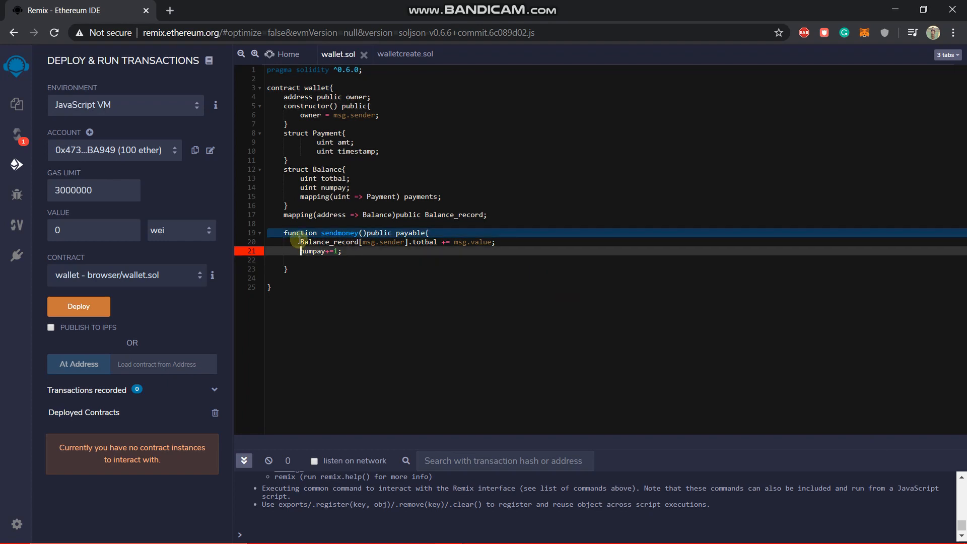
# Prefix numpay with Balance_record[msg.sender]. and add a new line below
pyautogui.click(410, 242)
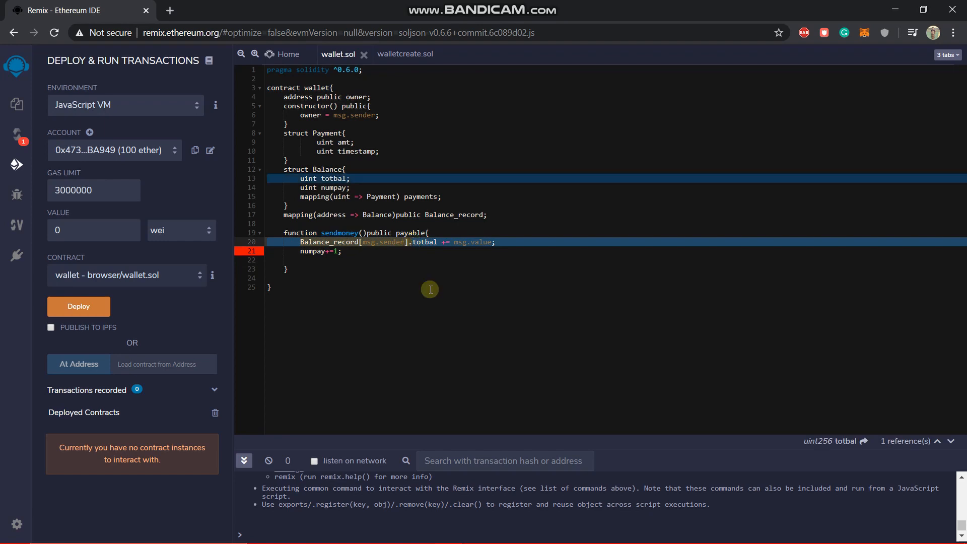
pyautogui.moveTo(420, 290)
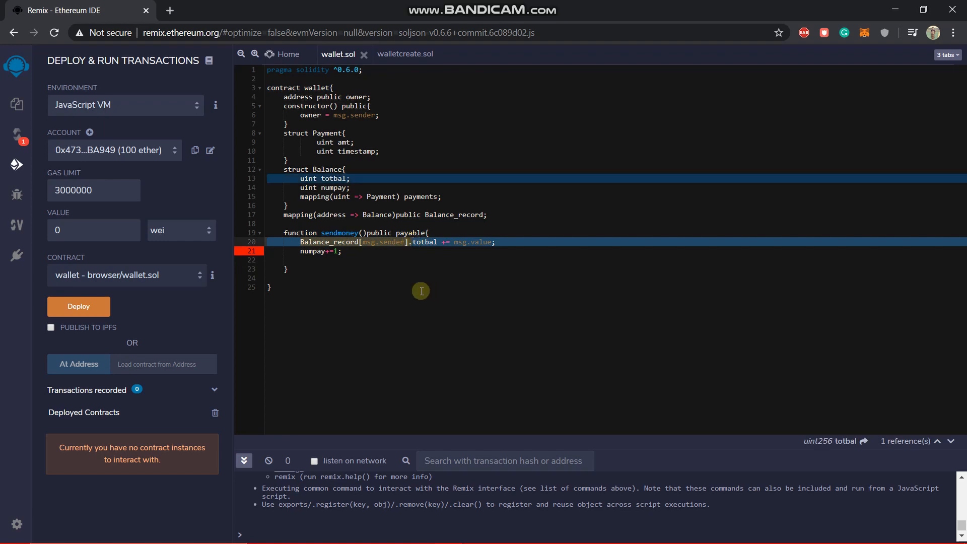
pyautogui.moveTo(323, 270)
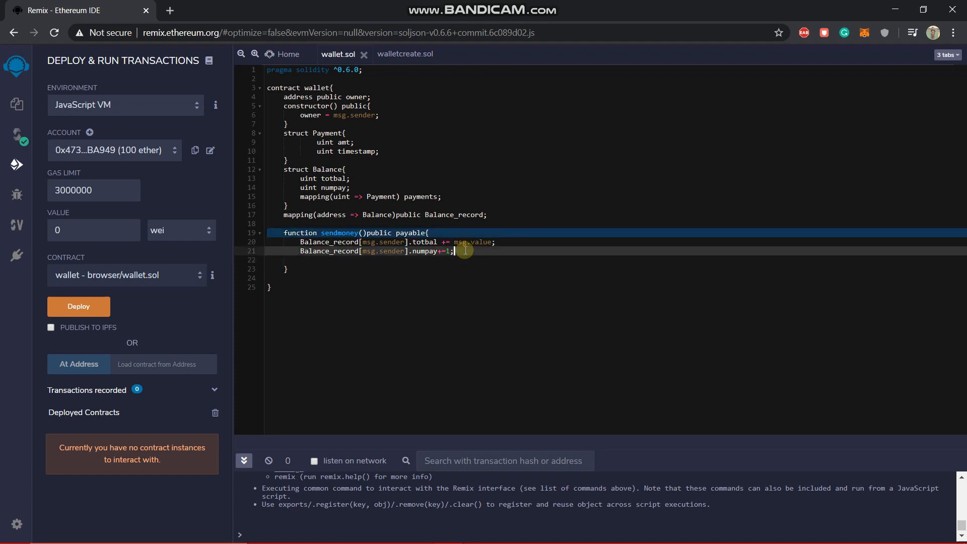
pyautogui.press('enter')
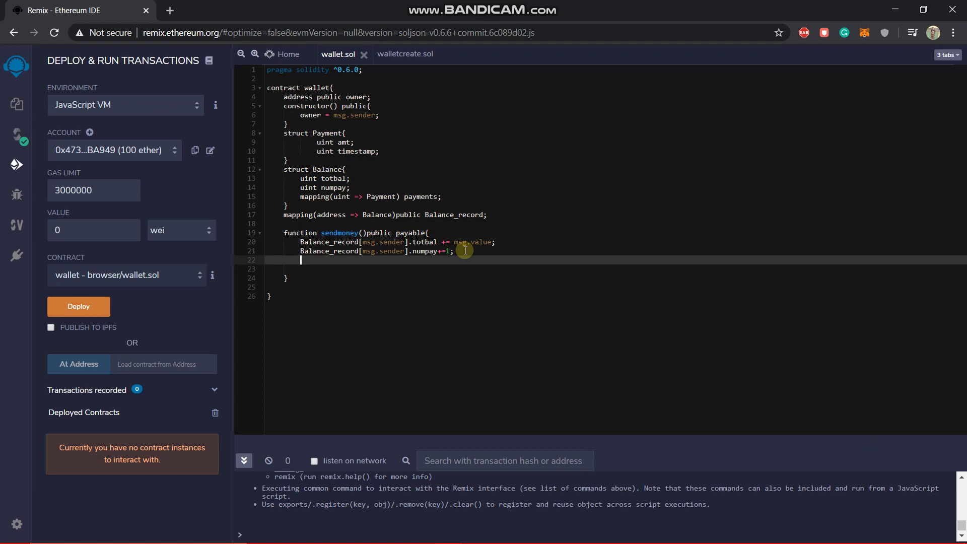
# Start line 22 with 'Payment memory pay =', autocompleting Payment
pyautogui.write('P')
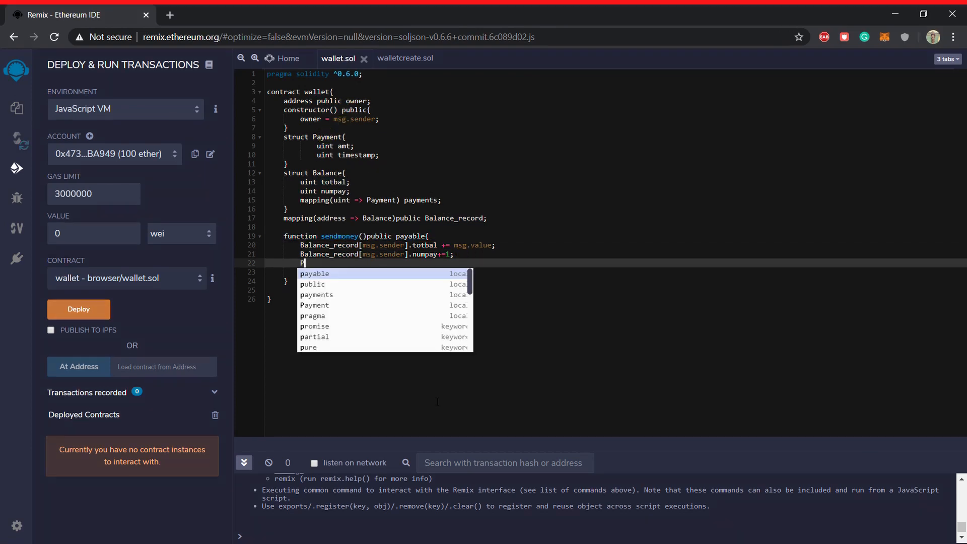
pyautogui.write('ayment memory')
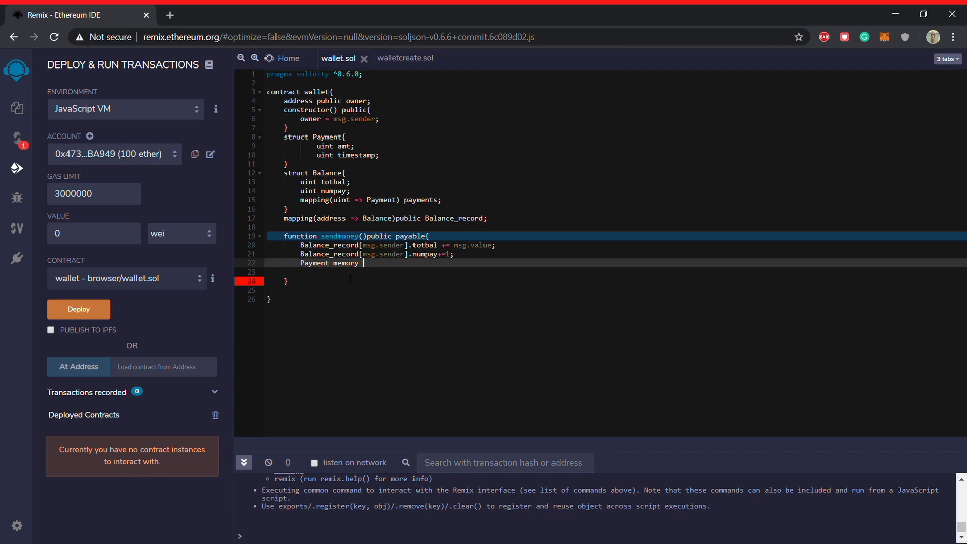
pyautogui.write('pay')
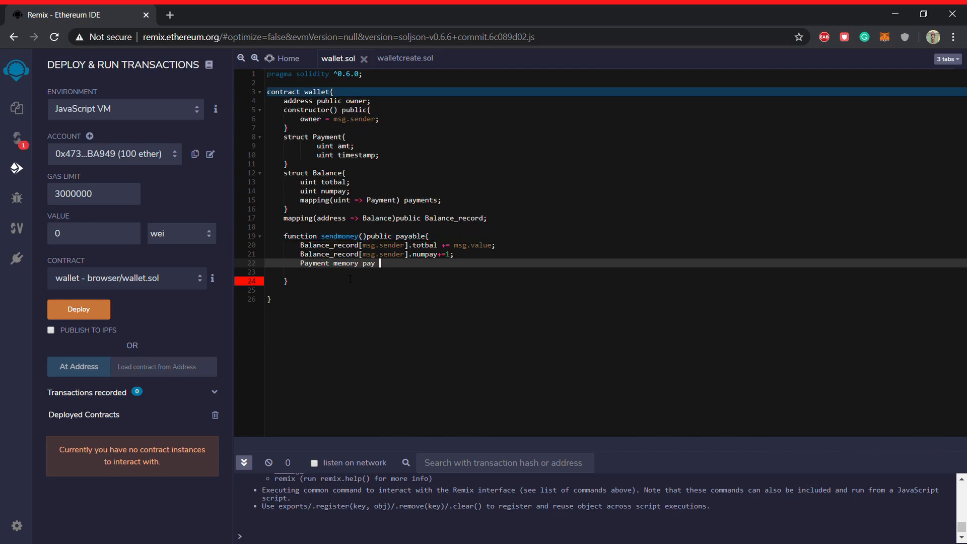
pyautogui.write('=')
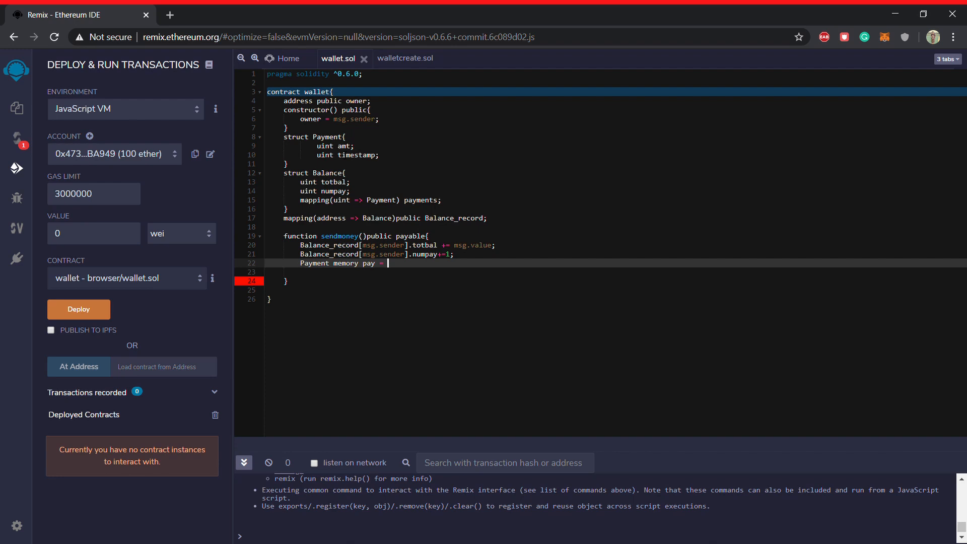
# Finish the initializer as Payment(msg.value, now);
pyautogui.write('P')
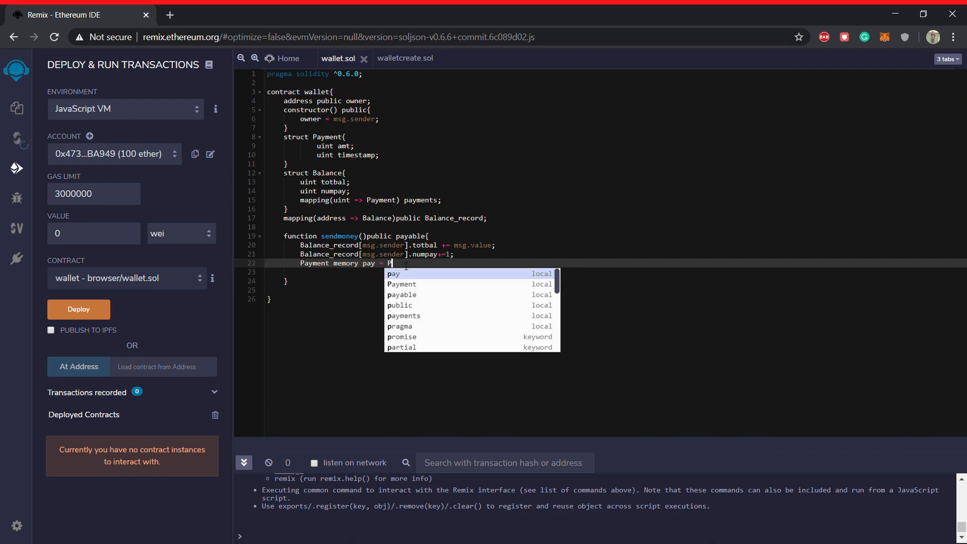
pyautogui.write('a')
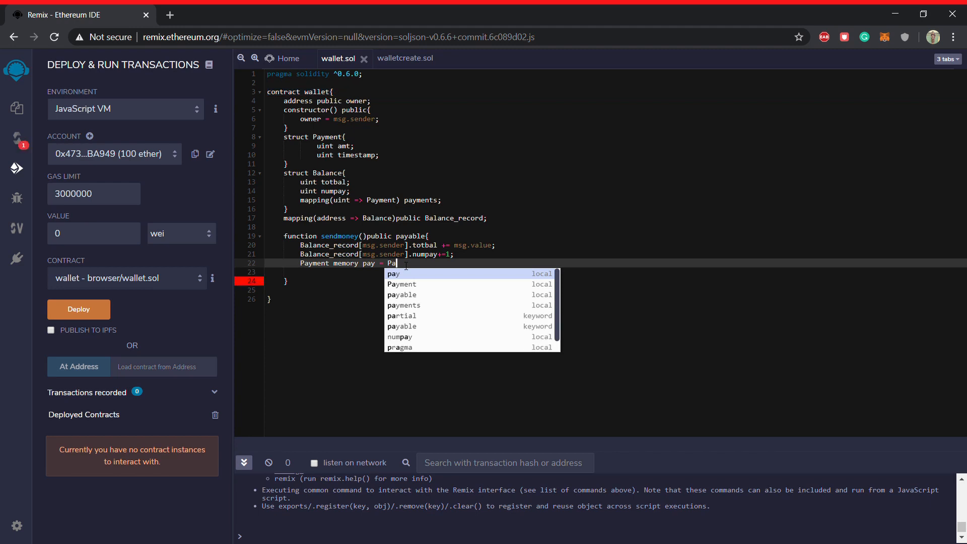
pyautogui.write('yment')
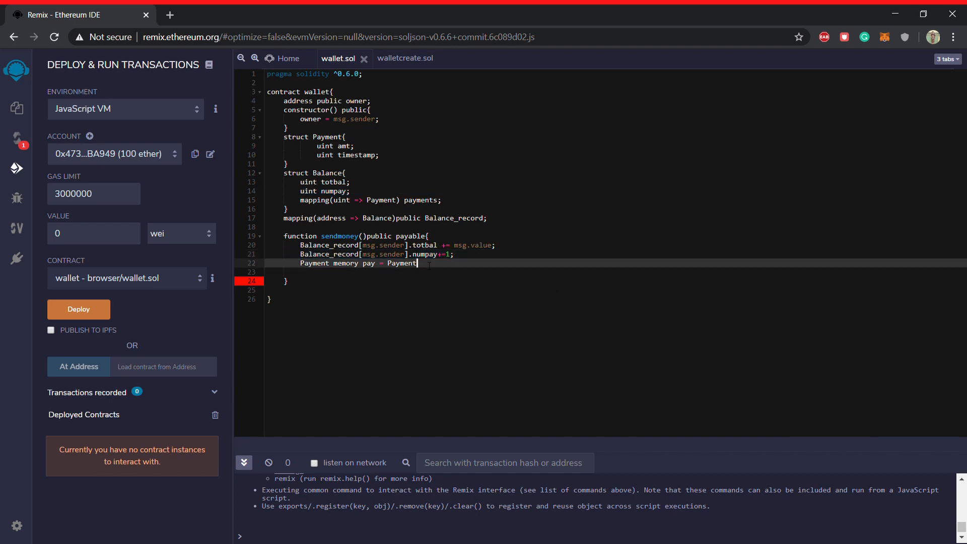
pyautogui.write('()')
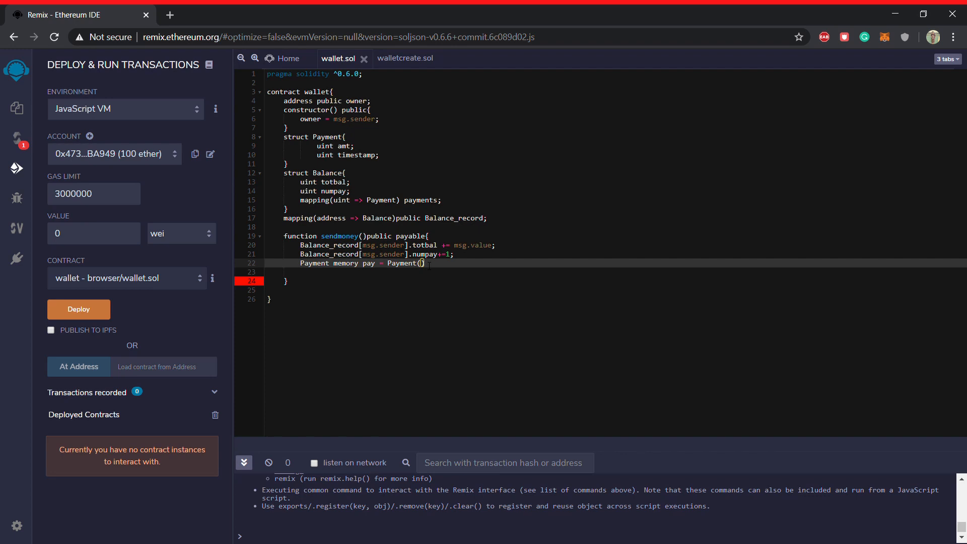
pyautogui.write('ms')
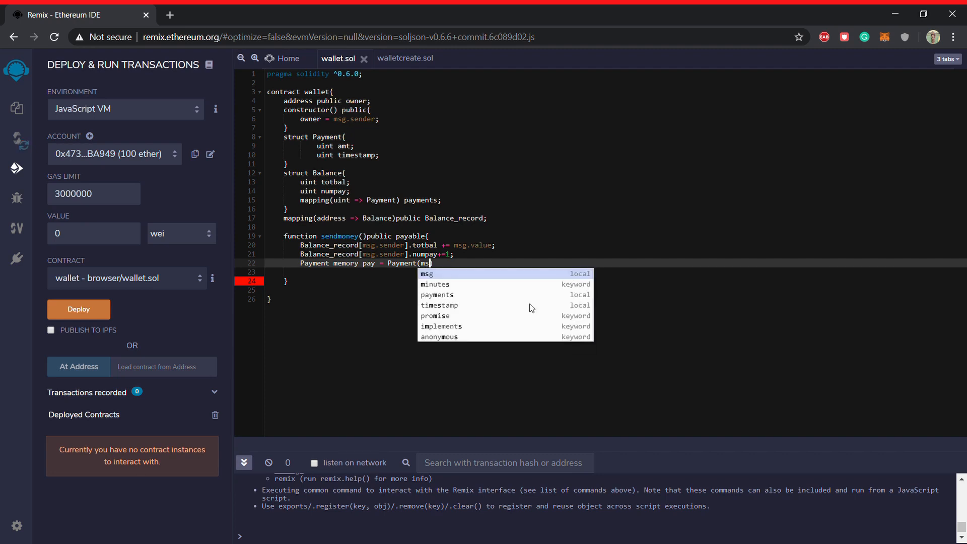
pyautogui.write('.')
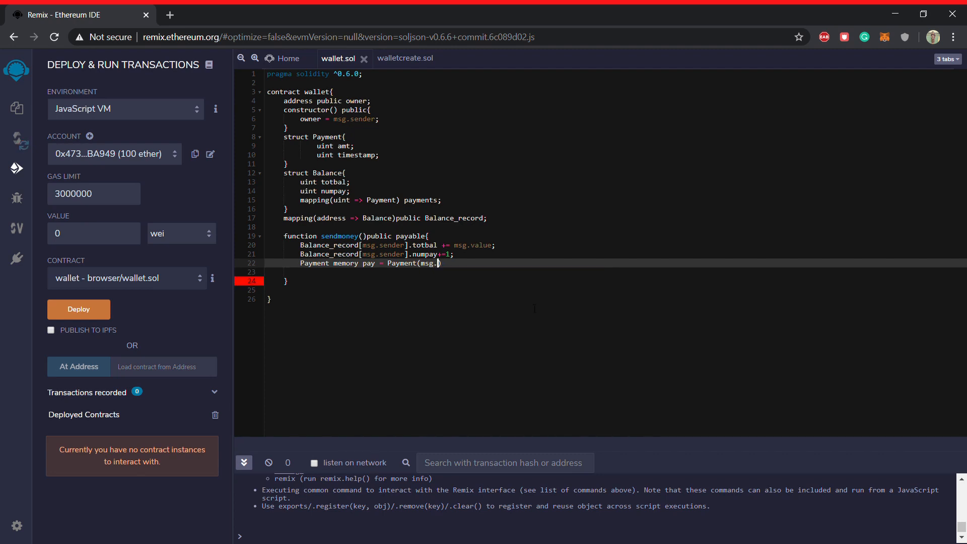
pyautogui.write('value')
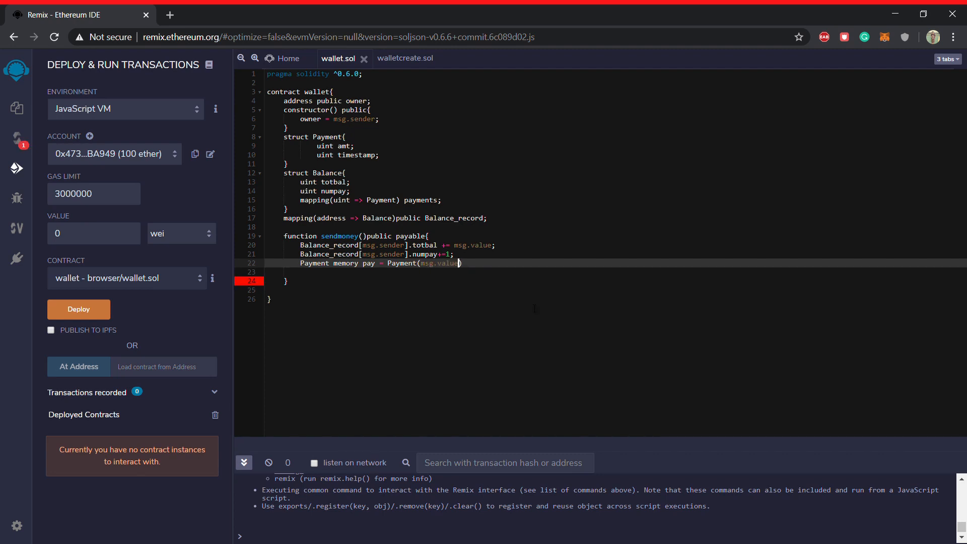
pyautogui.write(',')
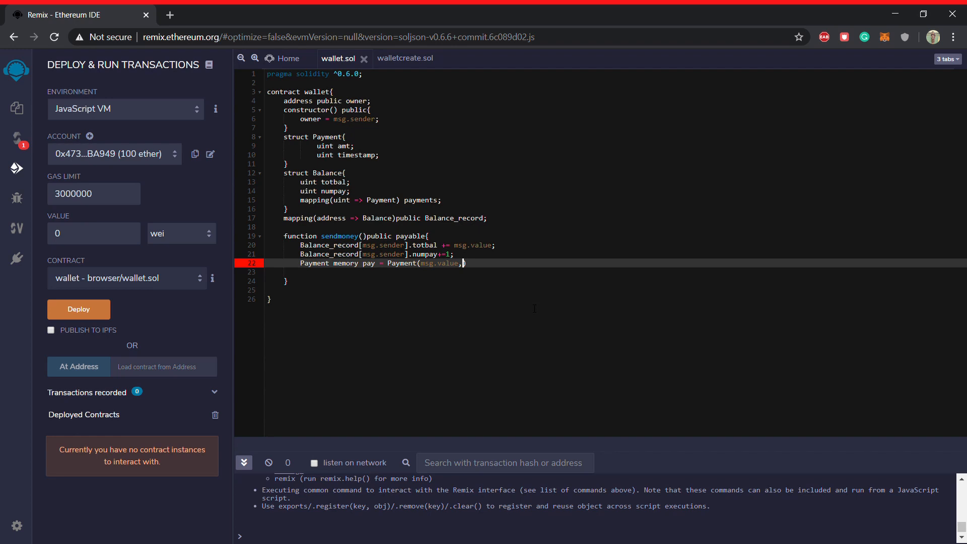
pyautogui.write('now)')
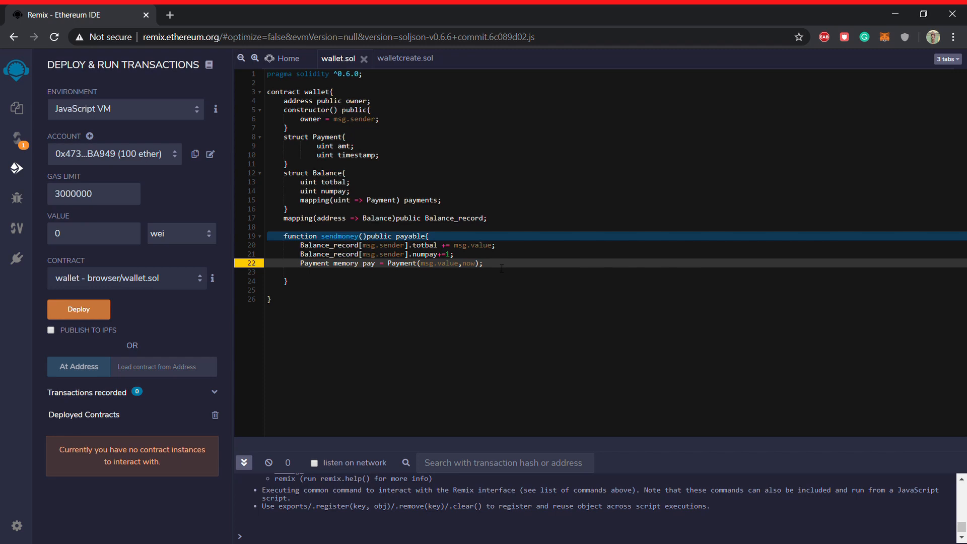
# Insert a blank line below the pay declaration on line 22
pyautogui.press('Enter')
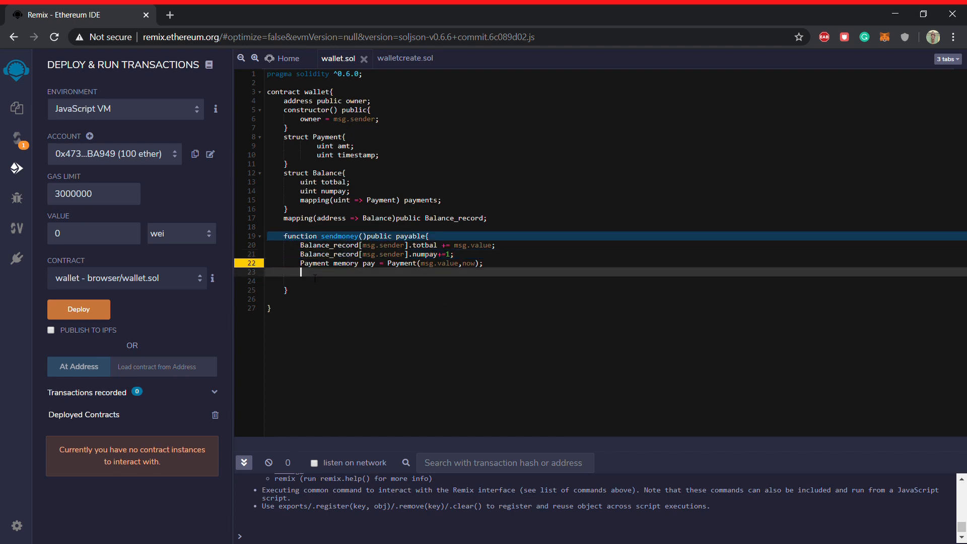
# Write Balance_record[msg.sender].payments[Balance_record[msg.sender].numpay] = pay; on line 23
pyautogui.write('Balance_record[msg.sender]')
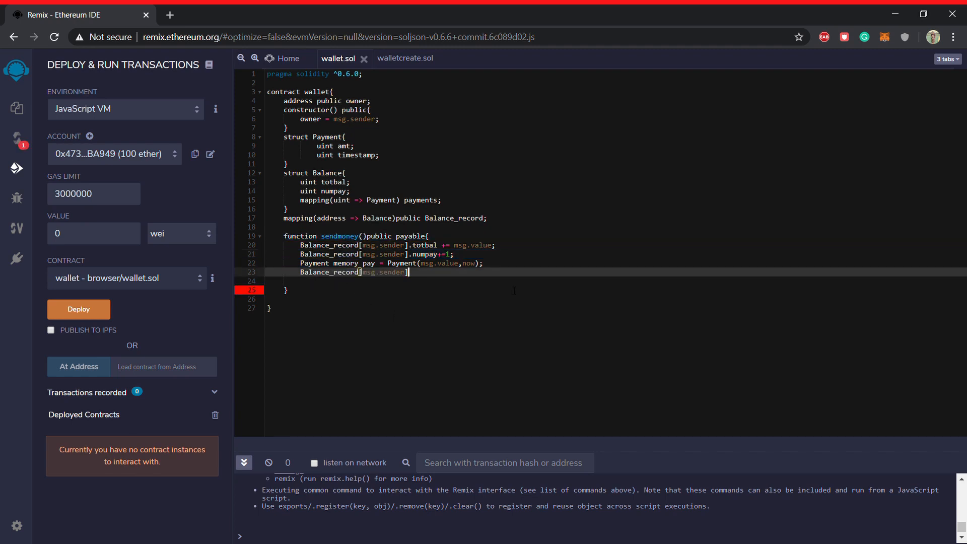
pyautogui.write('.')
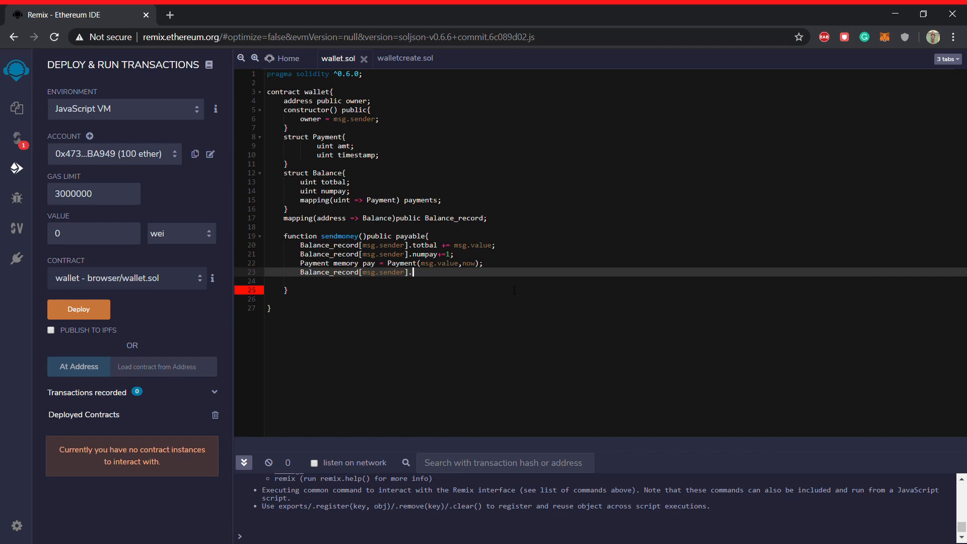
pyautogui.write('pa')
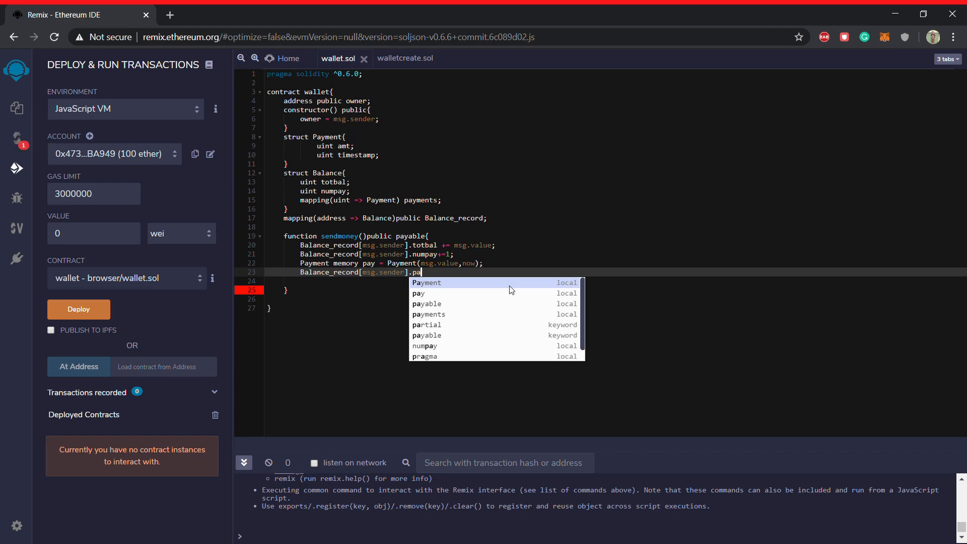
pyautogui.write('yment')
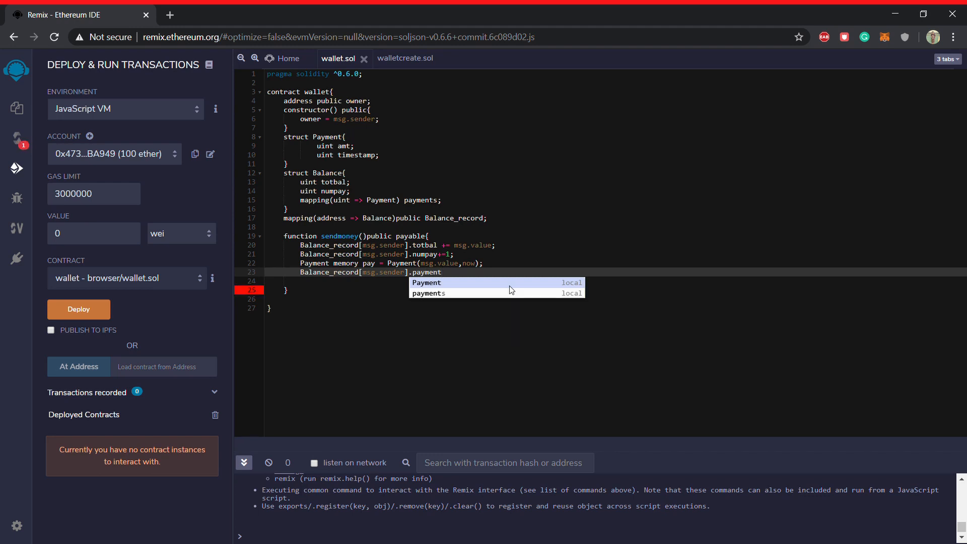
pyautogui.write('s')
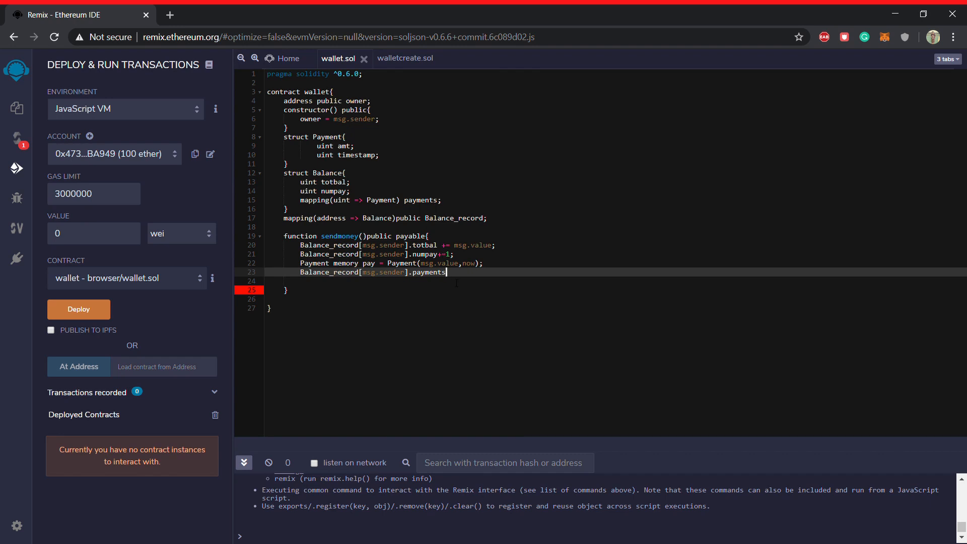
pyautogui.write('[]')
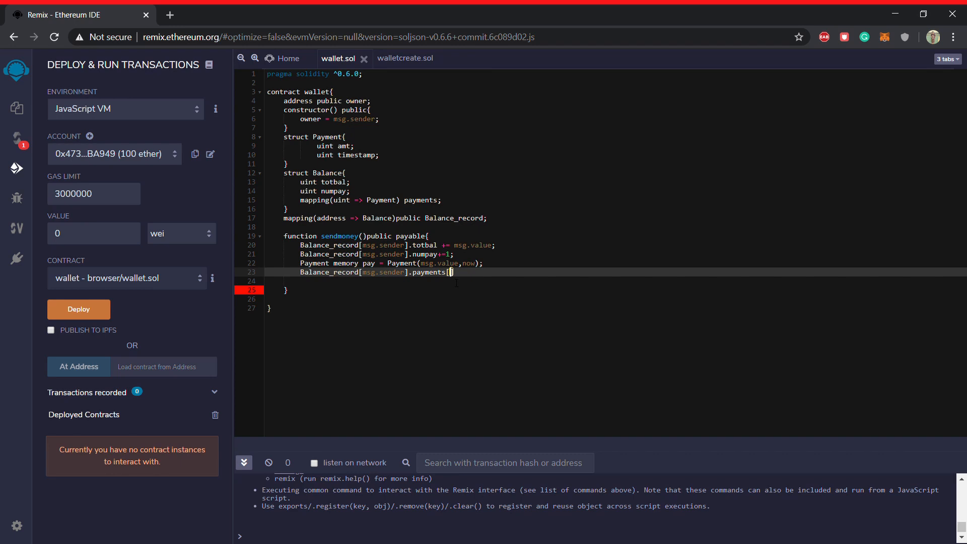
pyautogui.write('num')
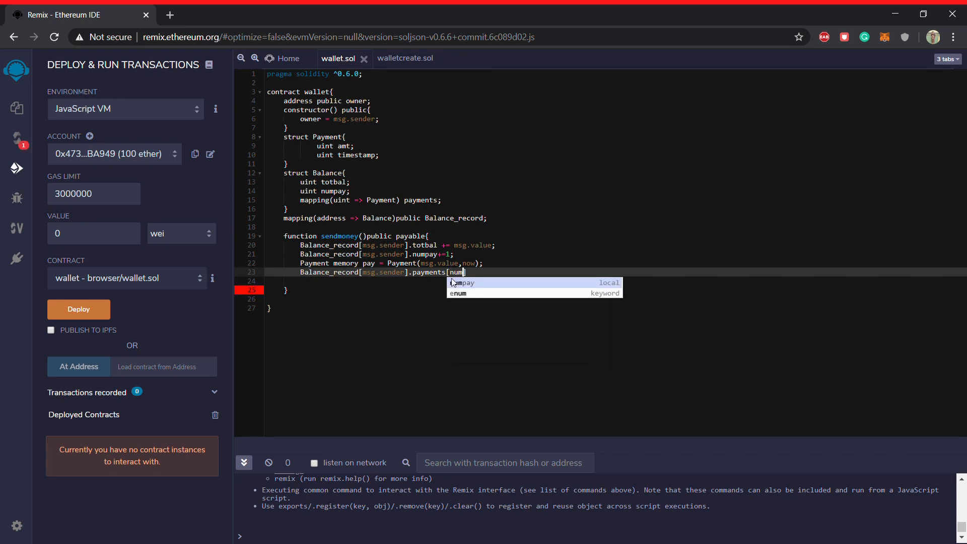
pyautogui.press('Tab')
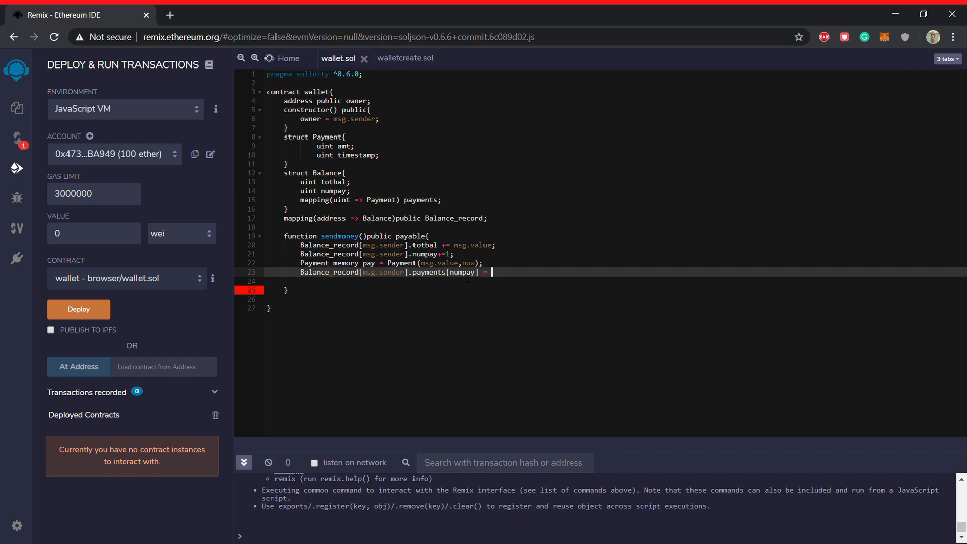
pyautogui.write('pay;')
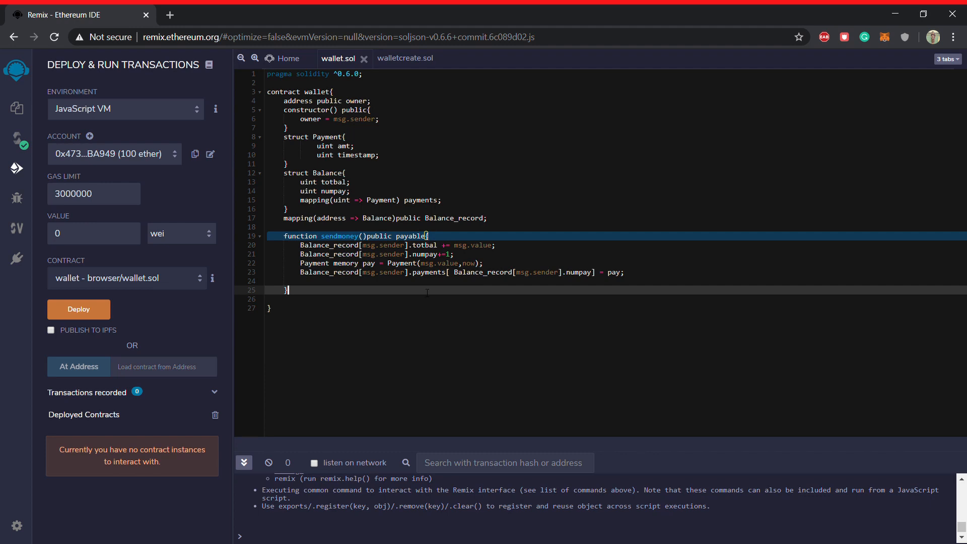
# Move the cursor to the stray space after the payments index's opening bracket
pyautogui.click(483, 272)
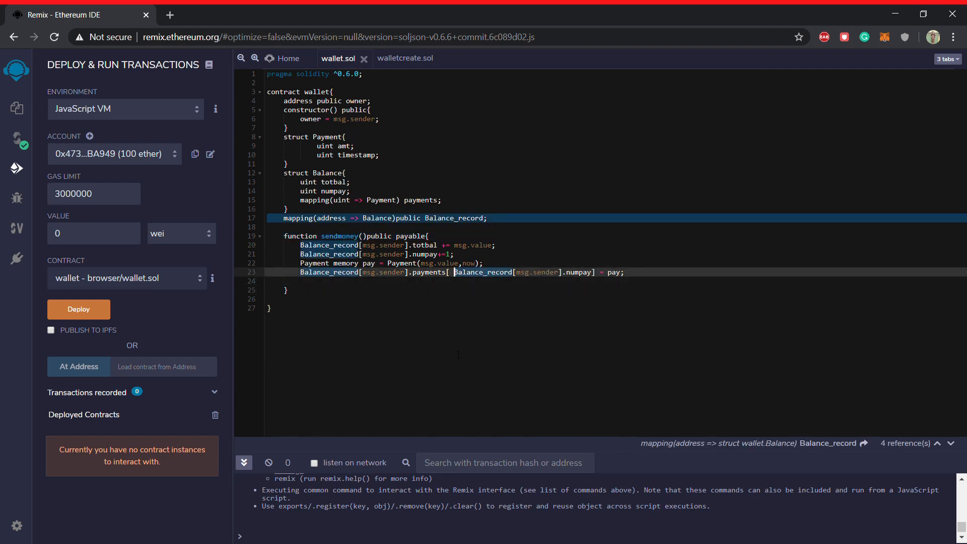
pyautogui.click(456, 272)
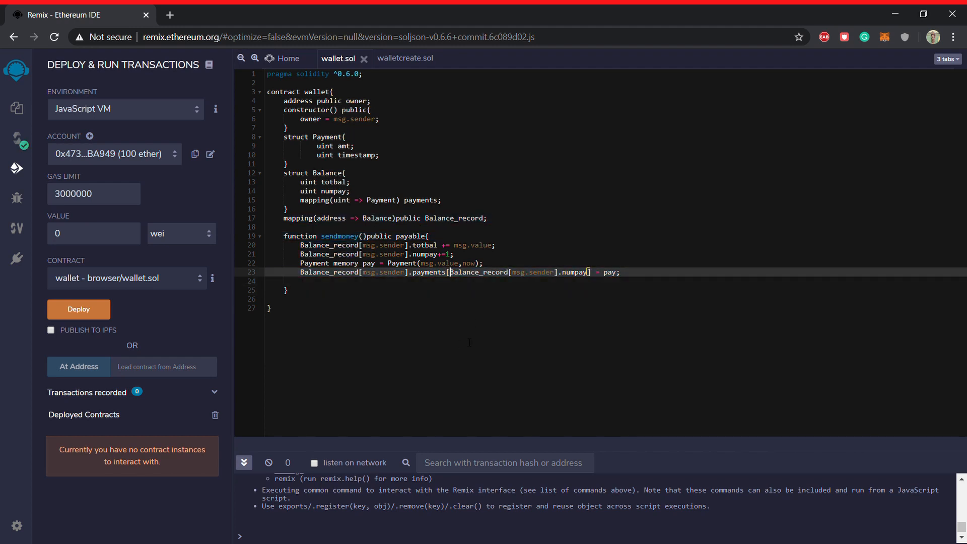